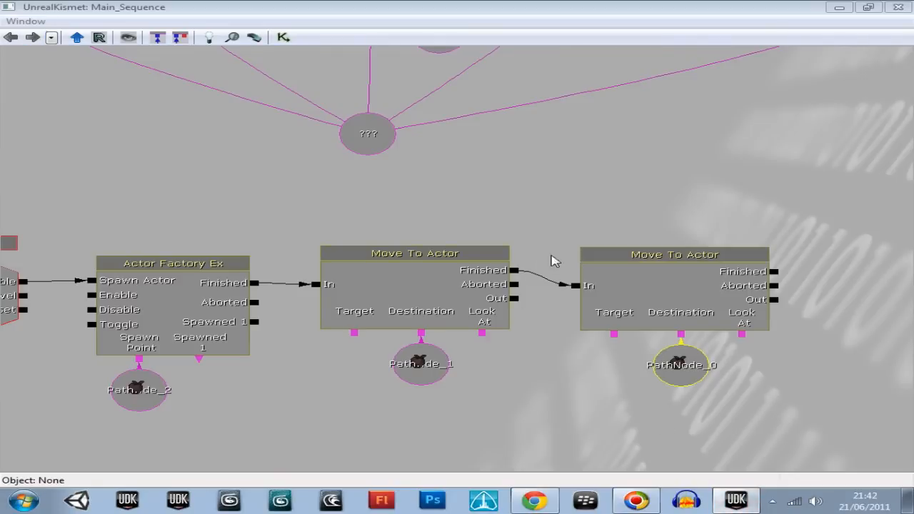
# Step: Add a Player variable restricted to Player 0 instead of all players
pyautogui.rightClick(555, 260)
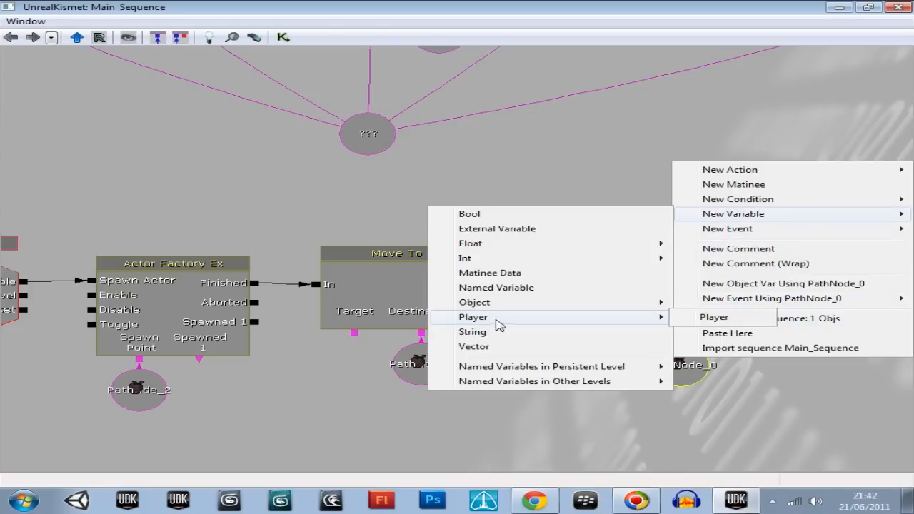
pyautogui.click(714, 317)
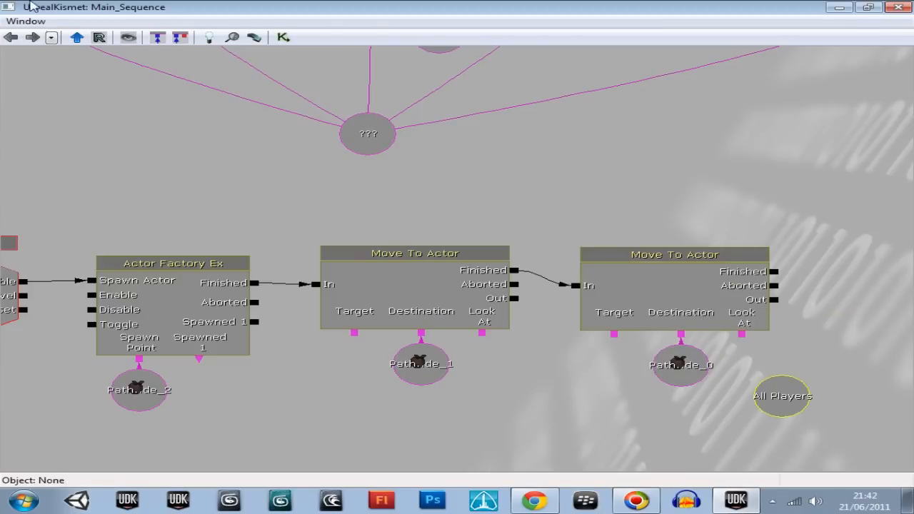
pyautogui.moveTo(15, 12)
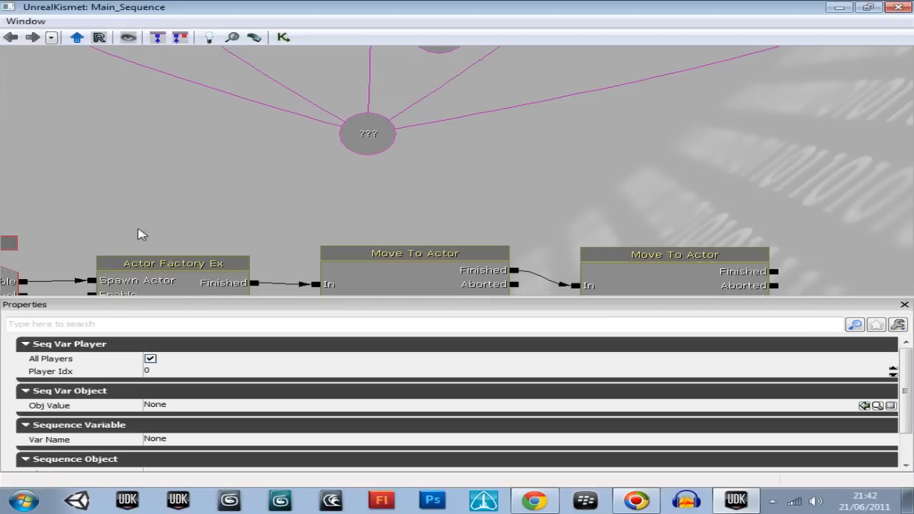
pyautogui.click(150, 359)
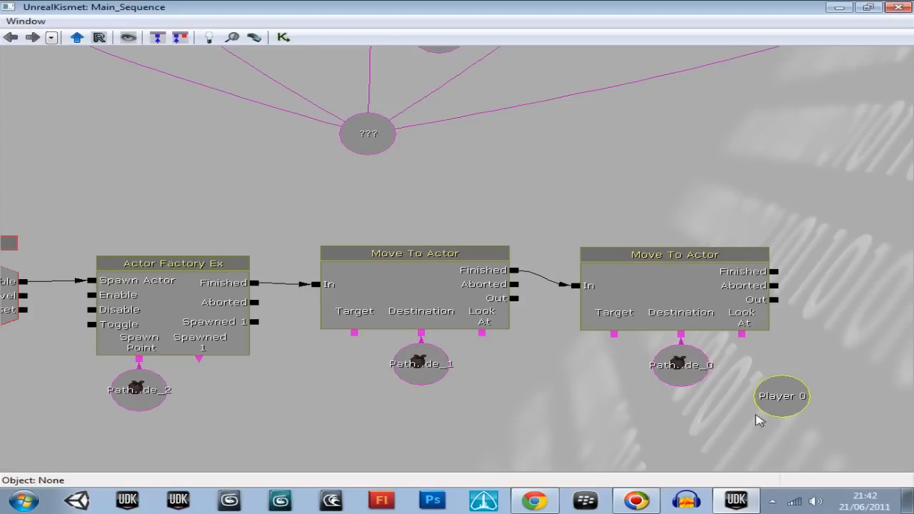
# Step: Wire Player 0 variables into the Look At inputs of both Move To Actor actions
pyautogui.click(783, 397)
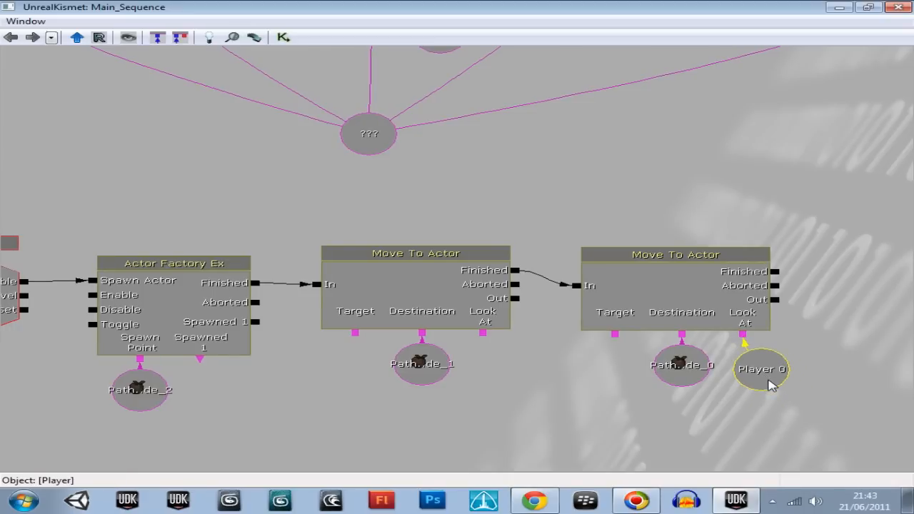
pyautogui.moveTo(759, 368); pyautogui.dragTo(486, 278)
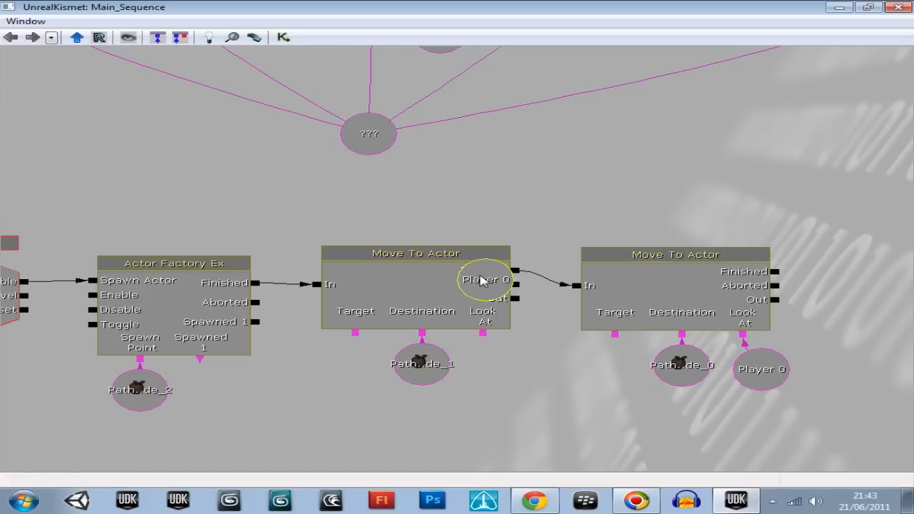
pyautogui.moveTo(485, 278); pyautogui.dragTo(211, 391)
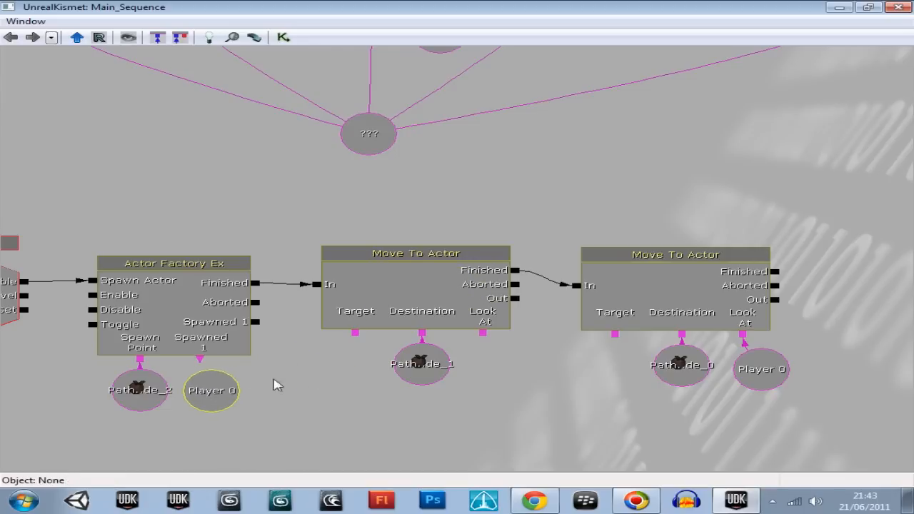
pyautogui.moveTo(211, 392); pyautogui.dragTo(489, 371)
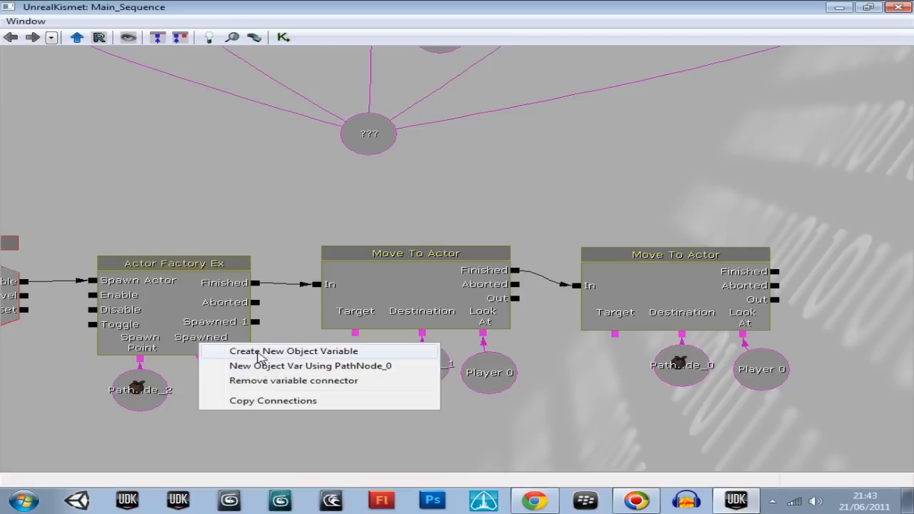
pyautogui.click(293, 351)
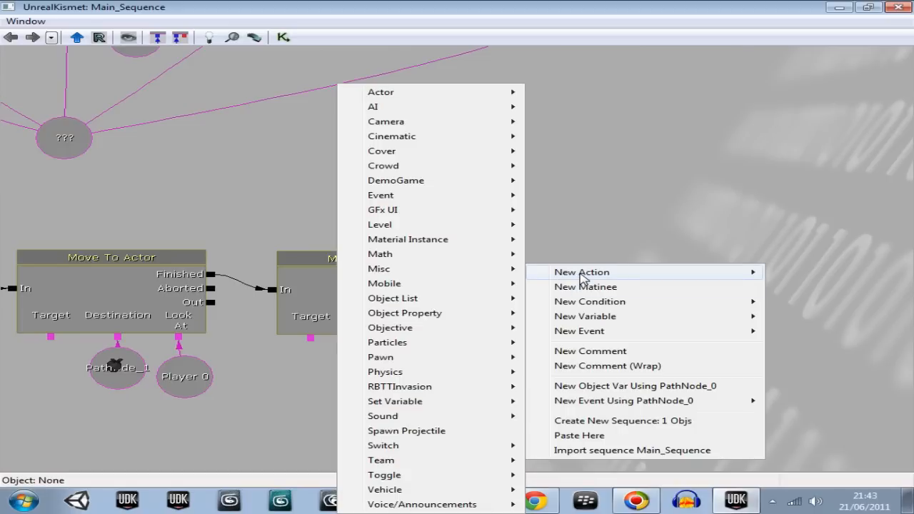
pyautogui.moveTo(411, 106)
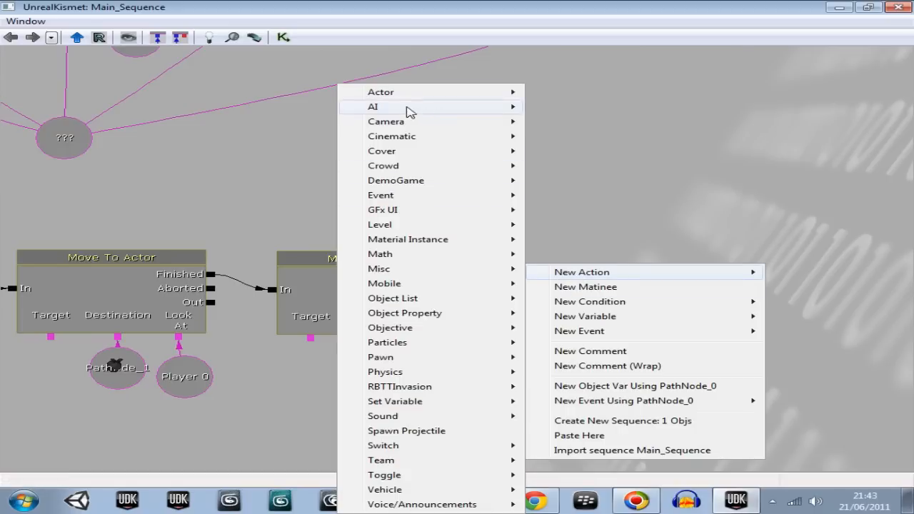
pyautogui.moveTo(371, 105)
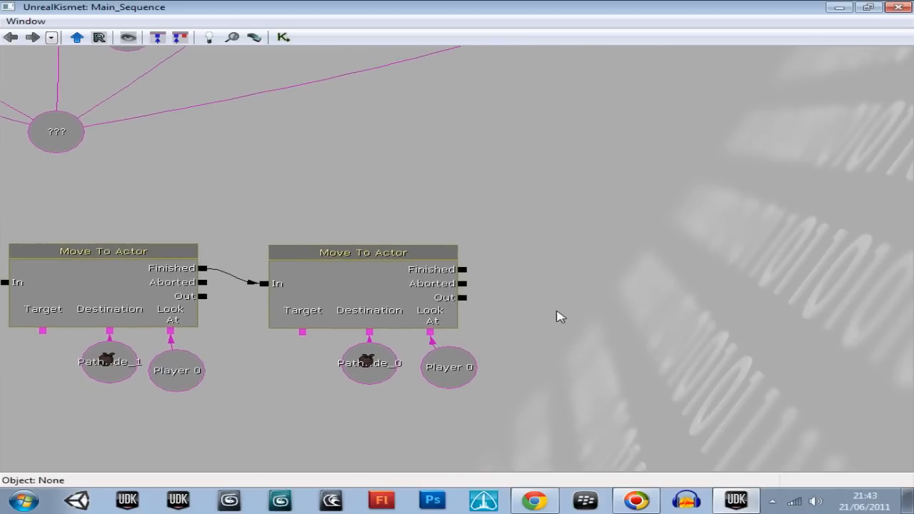
# Step: Add a Trace action from Misc beside the second Move To Actor
pyautogui.rightClick(560, 317)
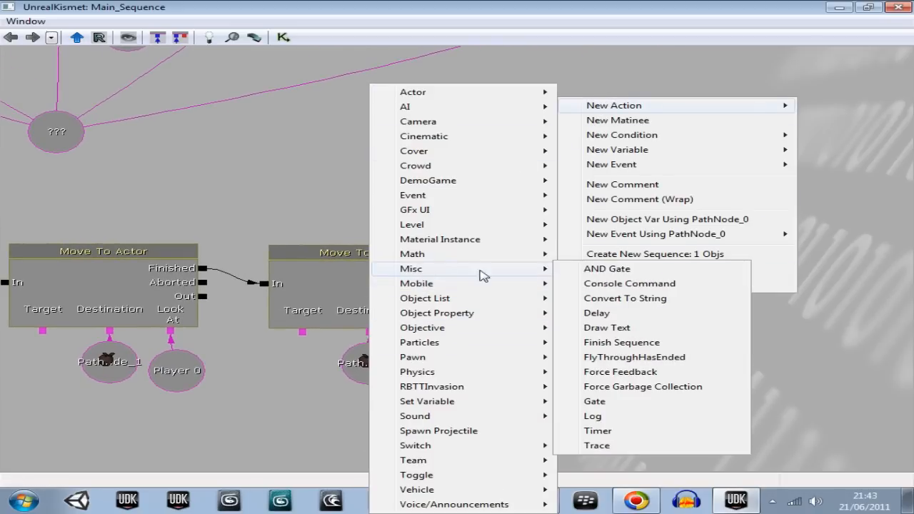
pyautogui.click(597, 445)
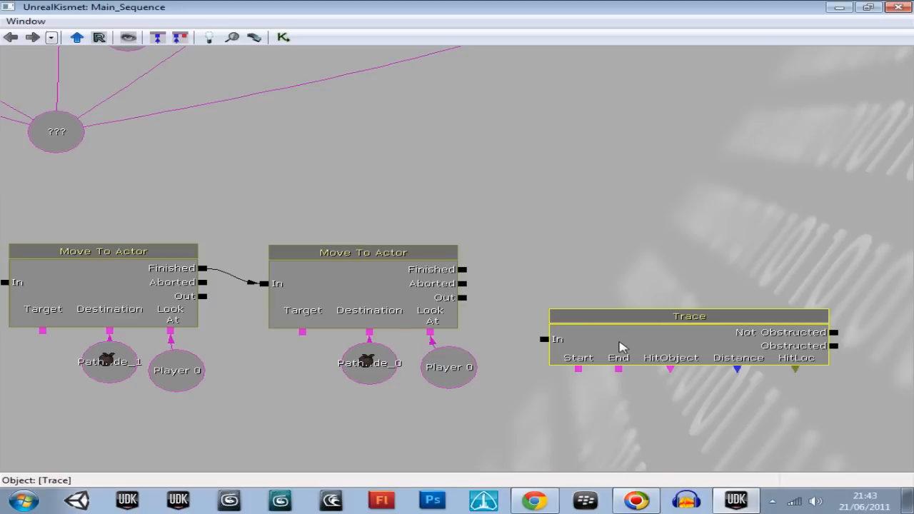
pyautogui.scroll(-3)
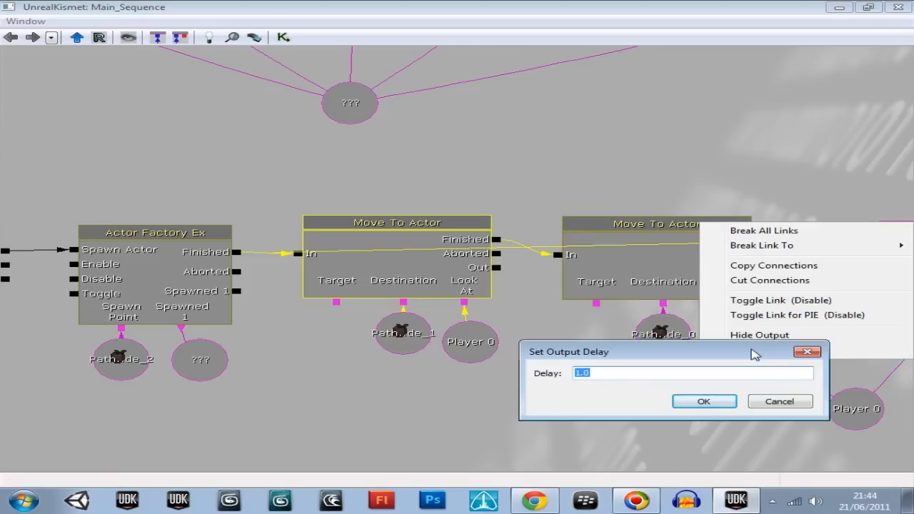
# Step: Set the output link delay to .25 seconds and confirm it
pyautogui.write('.2')
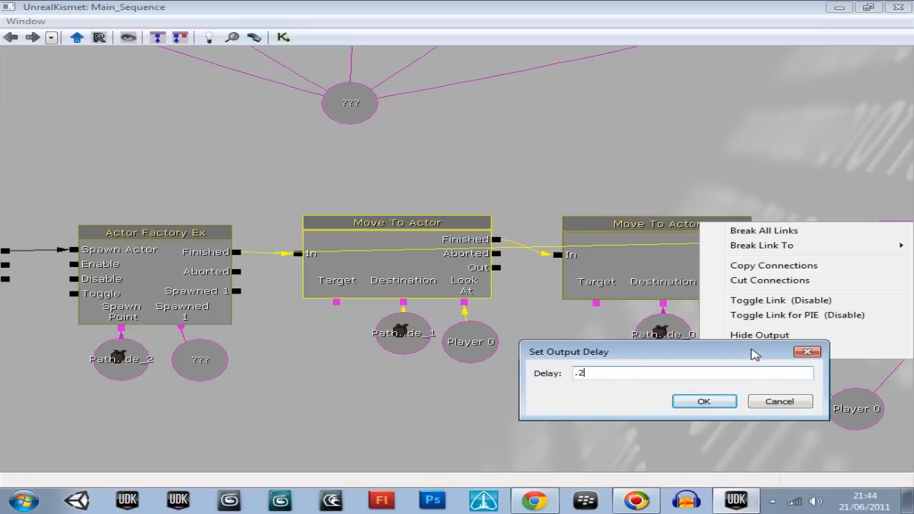
pyautogui.write('5')
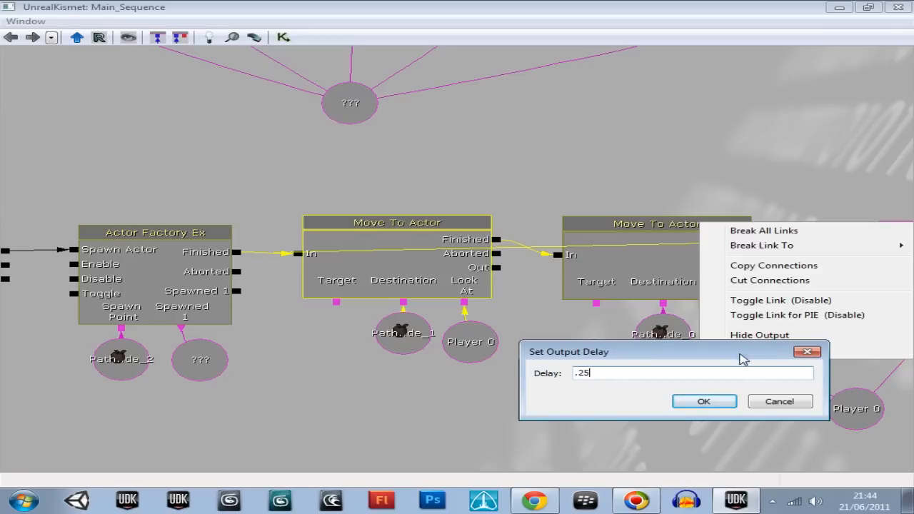
pyautogui.click(702, 399)
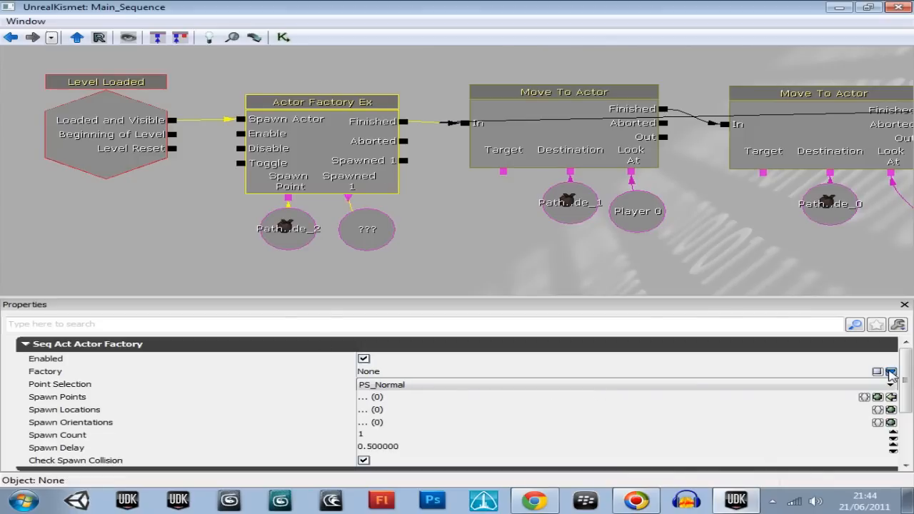
# Step: Set the Actor Factory's factory type to UTActorFactoryAI
pyautogui.click(890, 371)
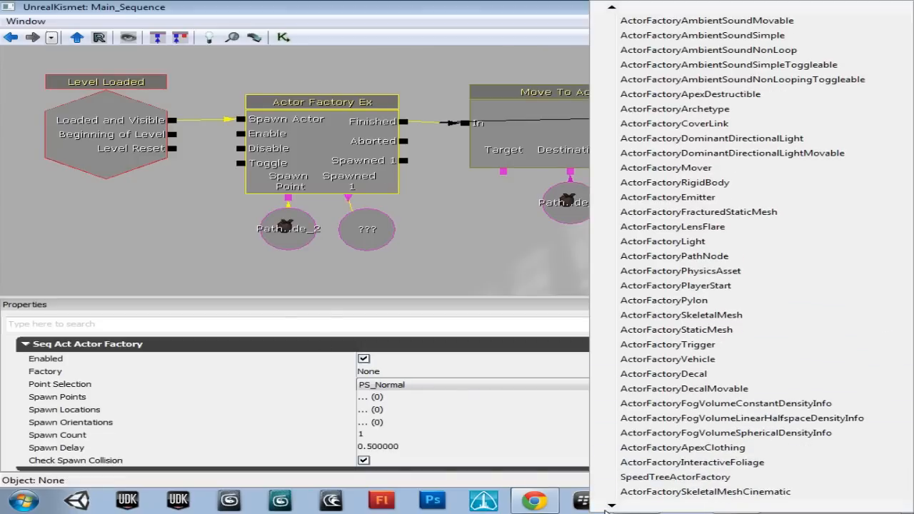
pyautogui.scroll(-3)
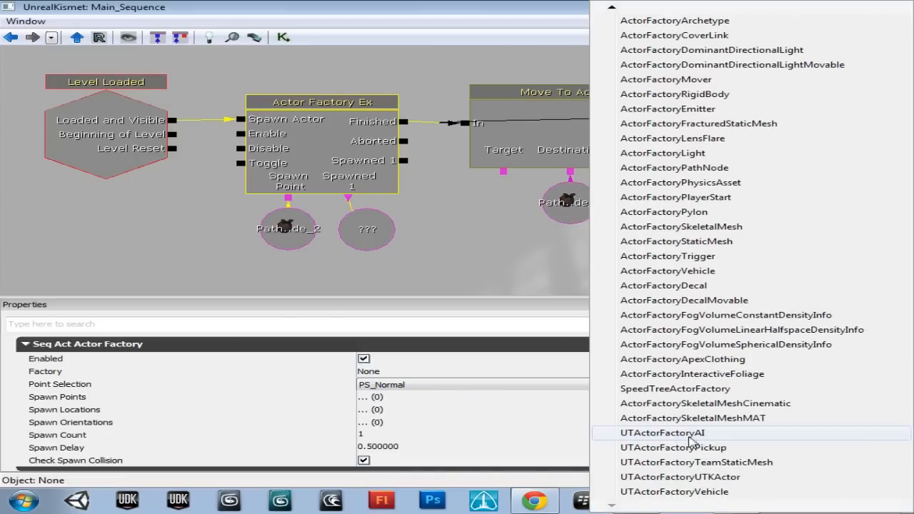
pyautogui.click(663, 432)
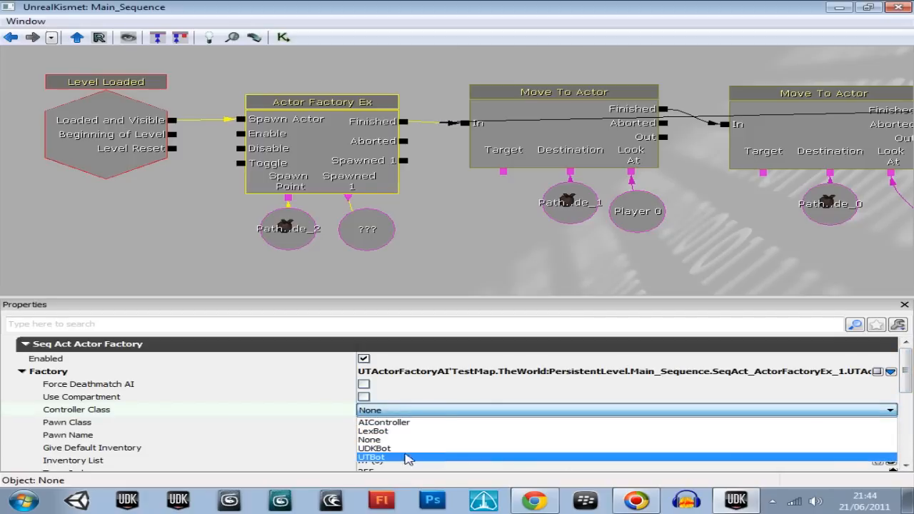
# Step: Use UTBot controller class, UTPawn pawn class, and enable Give Default Inventory
pyautogui.click(371, 457)
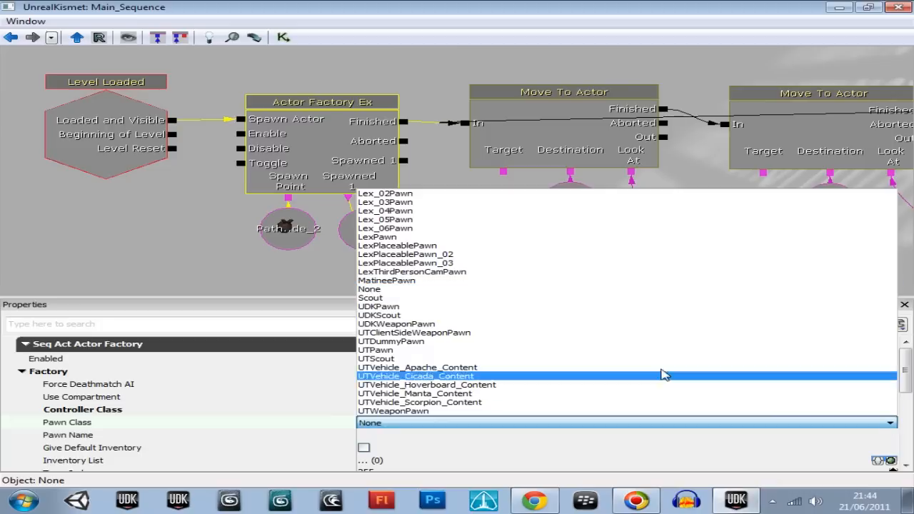
pyautogui.click(377, 350)
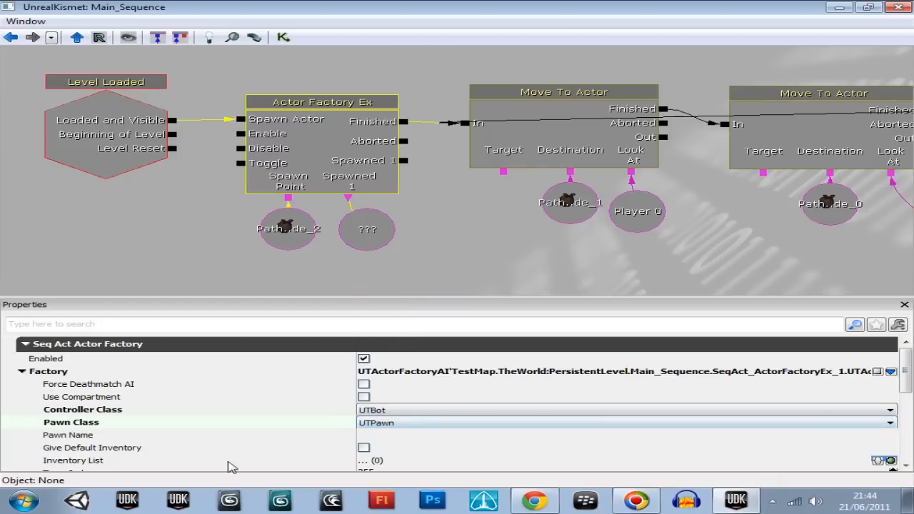
pyautogui.scroll(-3)
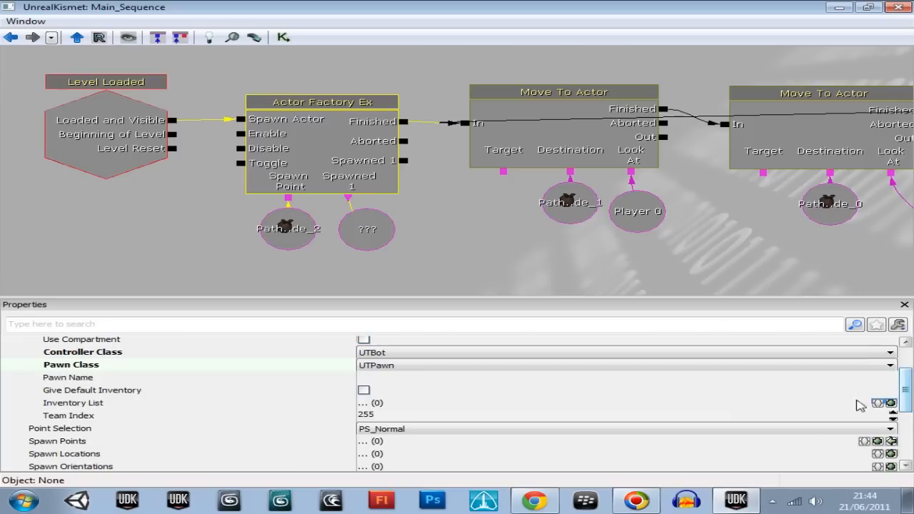
pyautogui.click(362, 389)
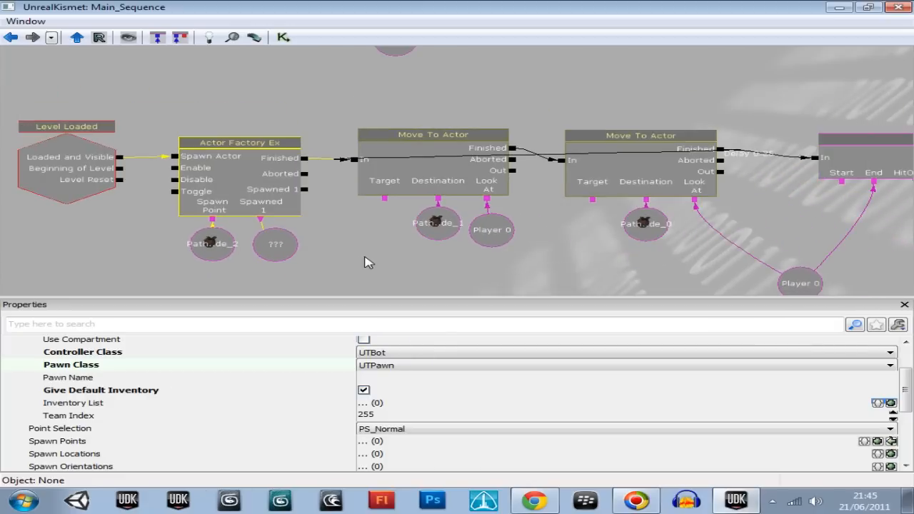
# Step: Move the spawned-actor variable below the moves and link it to their Target inputs
pyautogui.moveTo(369, 263); pyautogui.dragTo(265, 299)
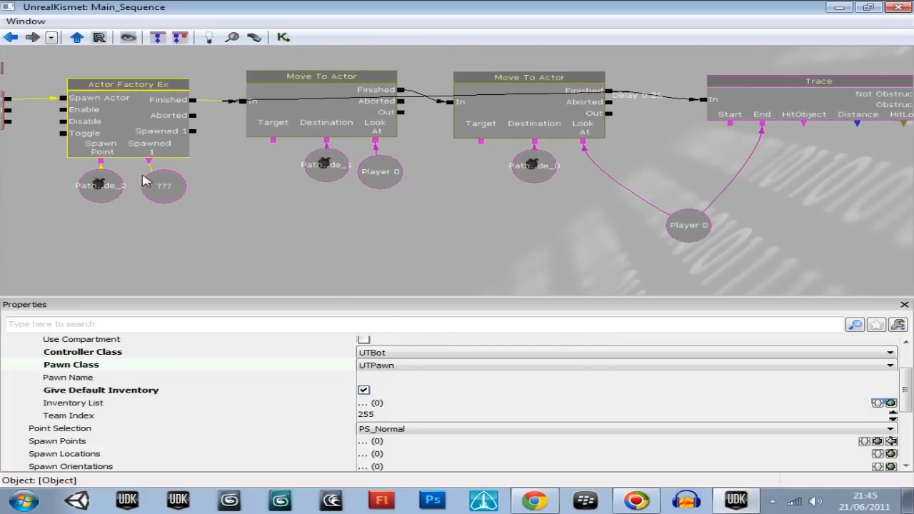
pyautogui.moveTo(163, 185); pyautogui.dragTo(460, 282)
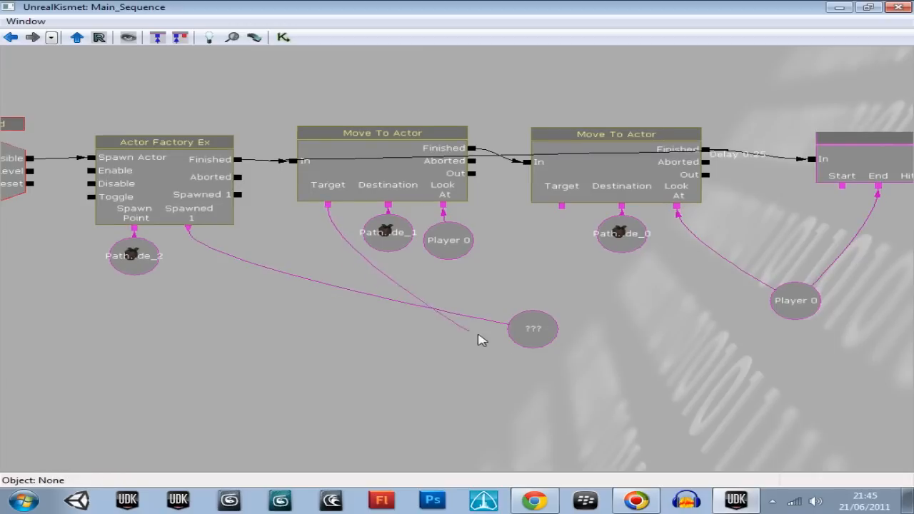
pyautogui.click(531, 329)
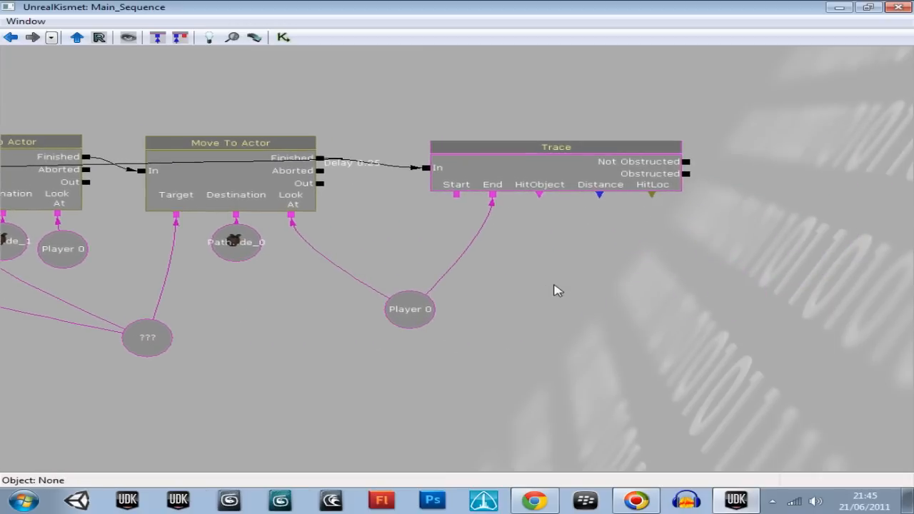
pyautogui.moveTo(710, 237)
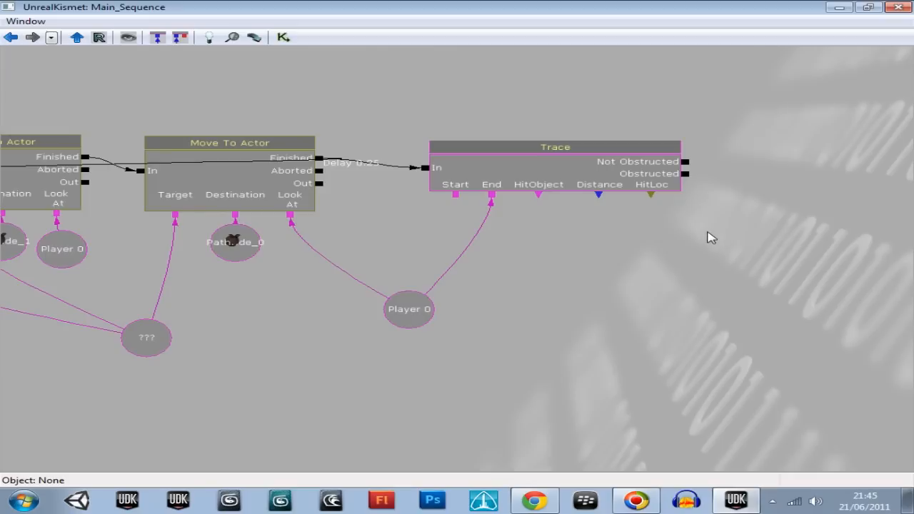
# Step: Add Start Firing At on Not Obstructed and Stop Firing on Obstructed from the Trace
pyautogui.rightClick(711, 237)
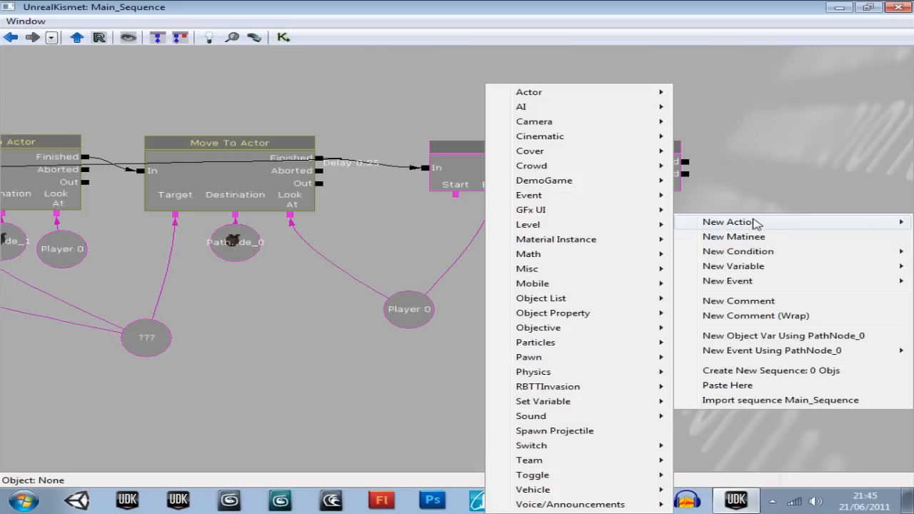
pyautogui.moveTo(531, 106)
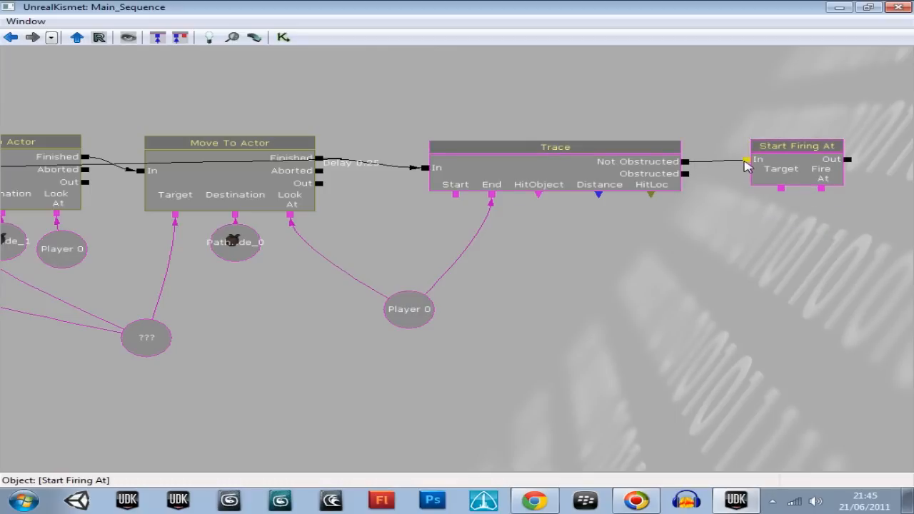
pyautogui.moveTo(796, 159); pyautogui.dragTo(802, 115)
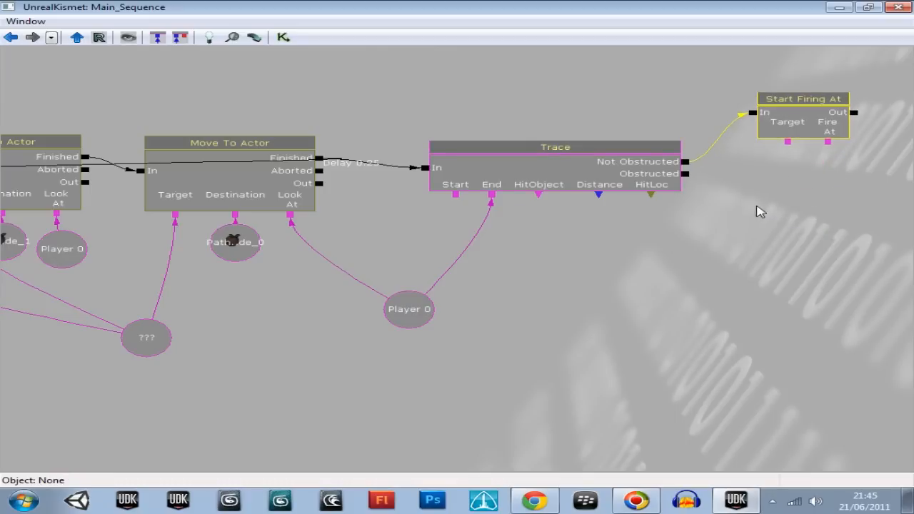
pyautogui.rightClick(760, 211)
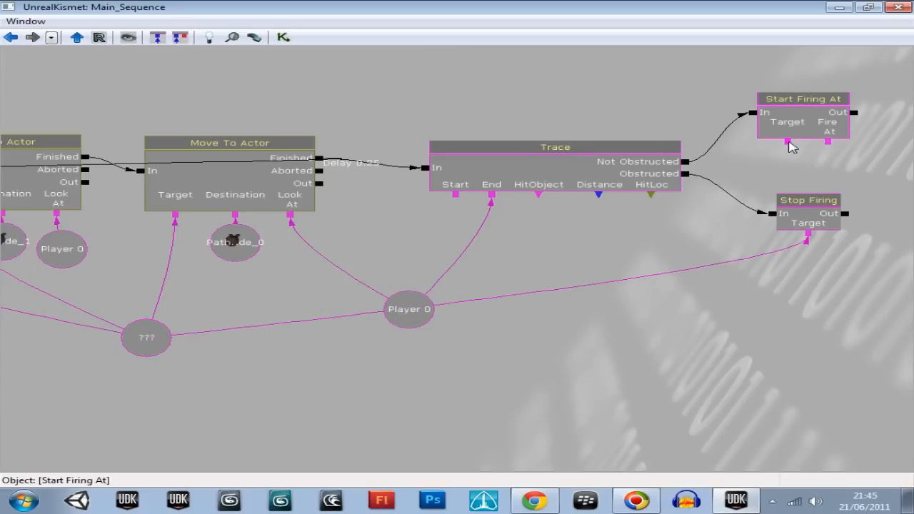
# Step: Link the spawned bot and Player 0 variables into the firing actions
pyautogui.click(177, 317)
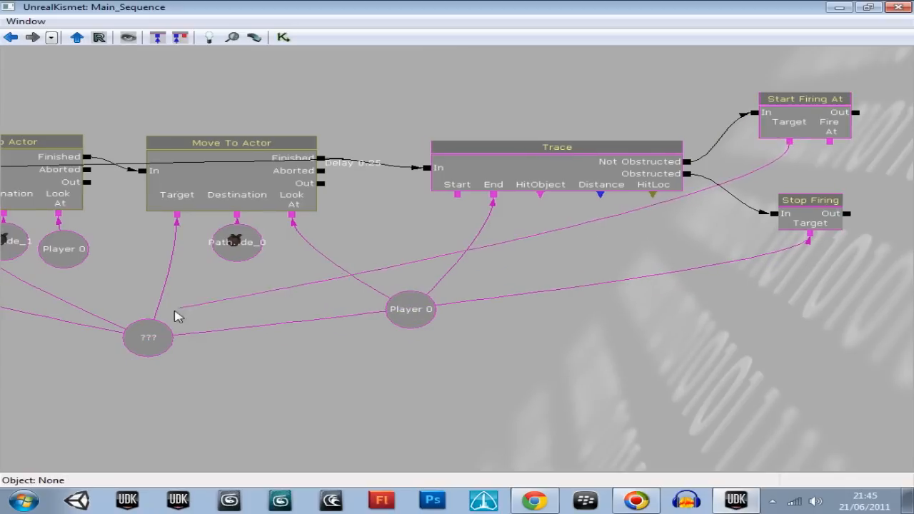
pyautogui.click(411, 311)
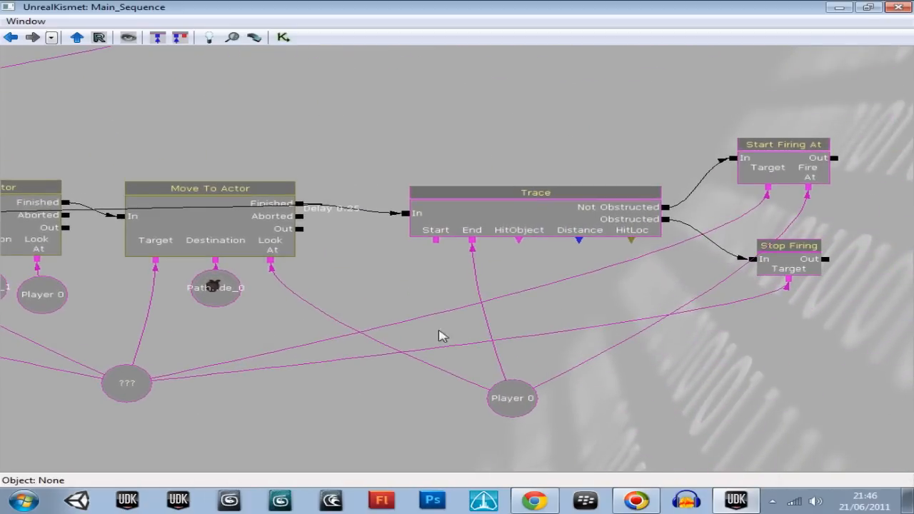
# Step: View the whole sequence and bring up the Actor Factory Ex properties panel
pyautogui.moveTo(439, 336); pyautogui.dragTo(497, 295)
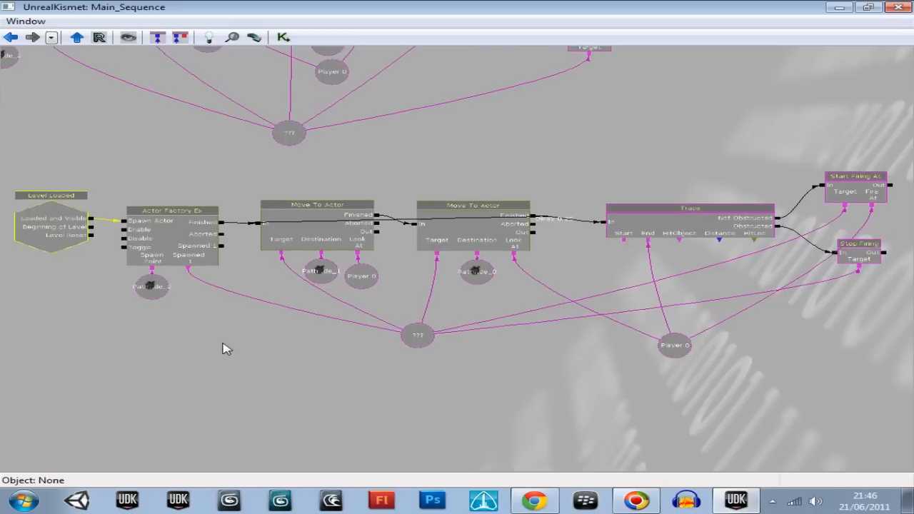
pyautogui.click(59, 236)
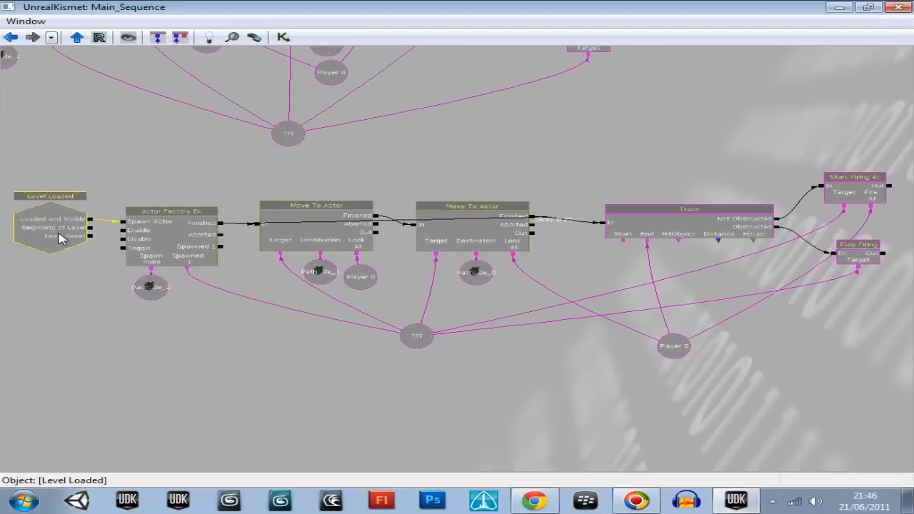
pyautogui.click(157, 228)
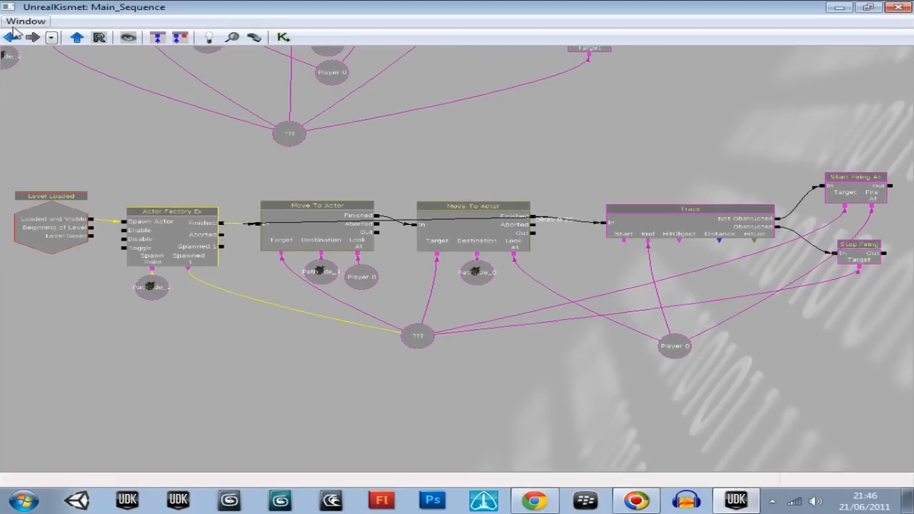
pyautogui.doubleClick(170, 229)
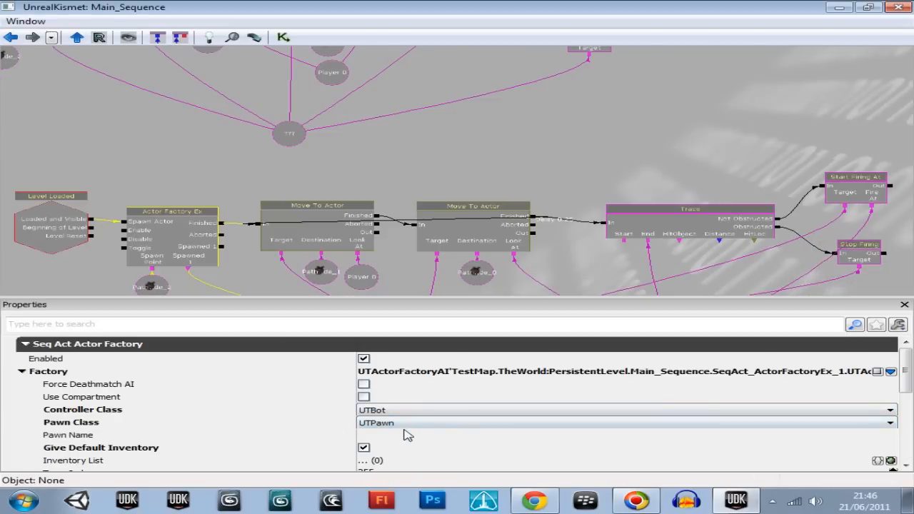
pyautogui.click(621, 408)
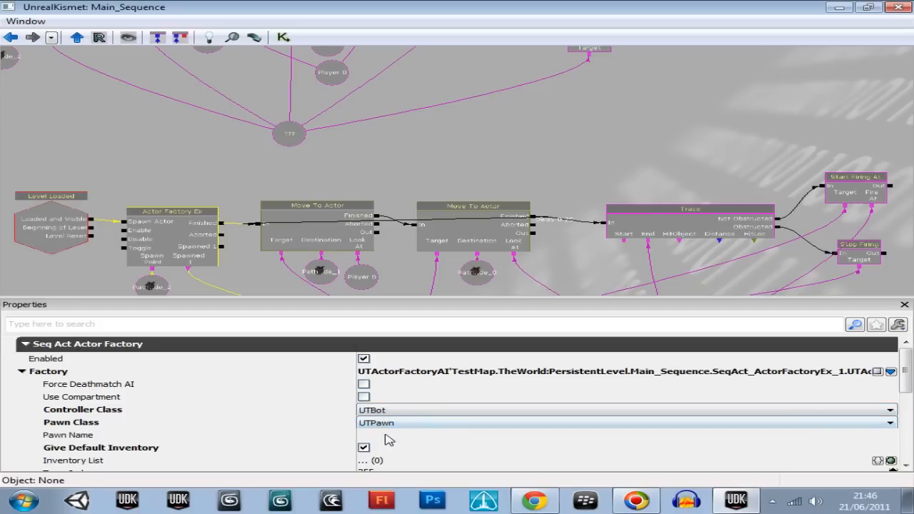
pyautogui.moveTo(249, 464)
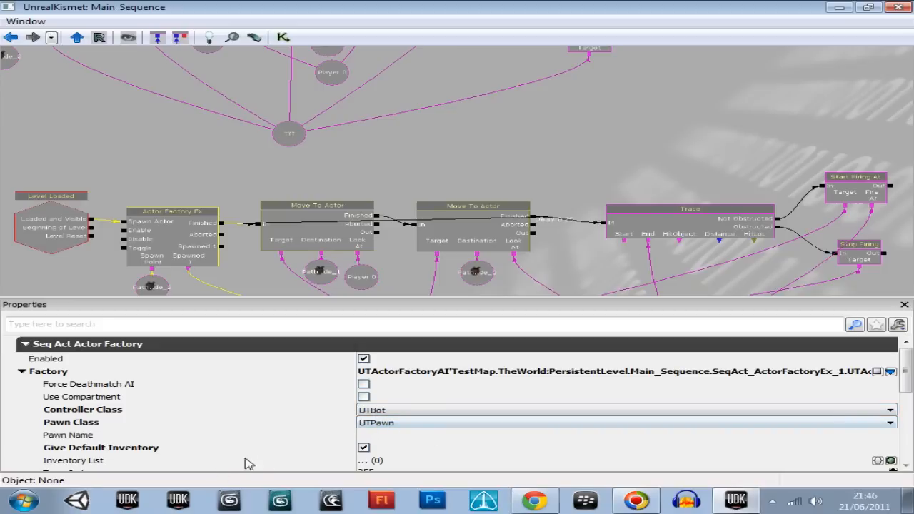
pyautogui.moveTo(326, 312)
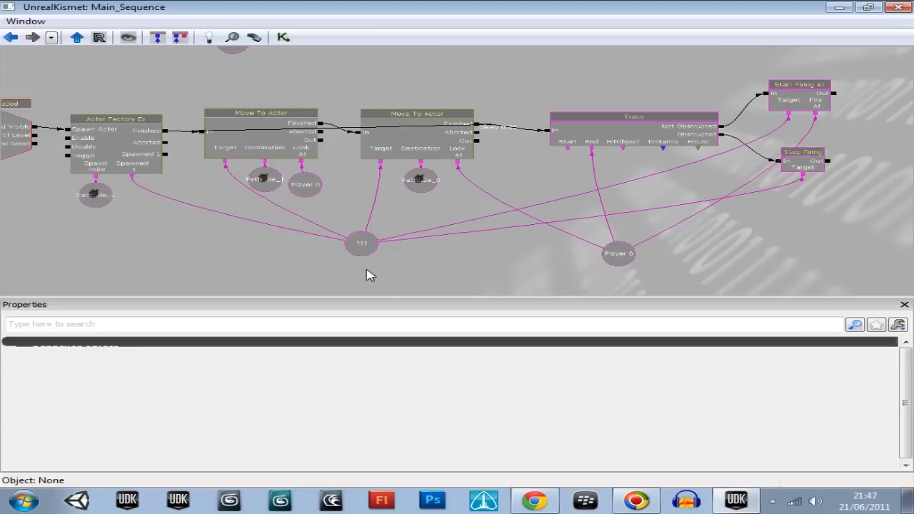
pyautogui.click(363, 242)
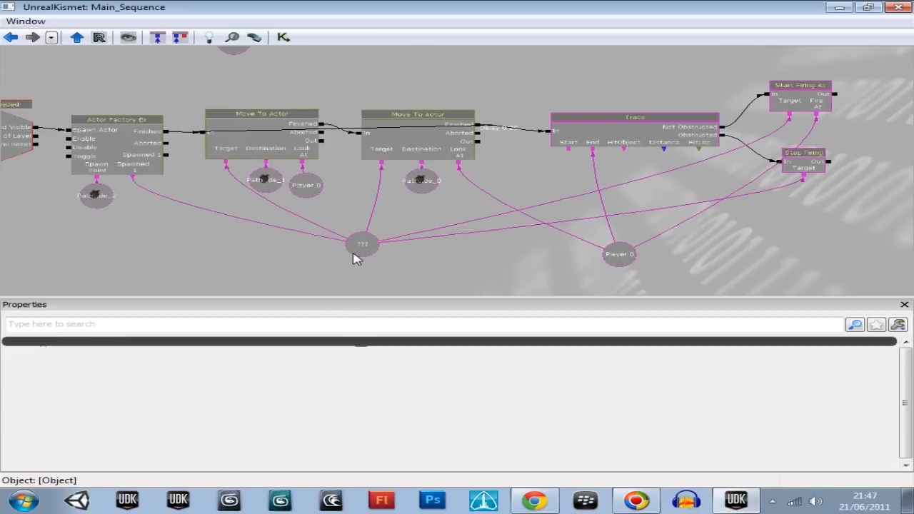
pyautogui.click(348, 267)
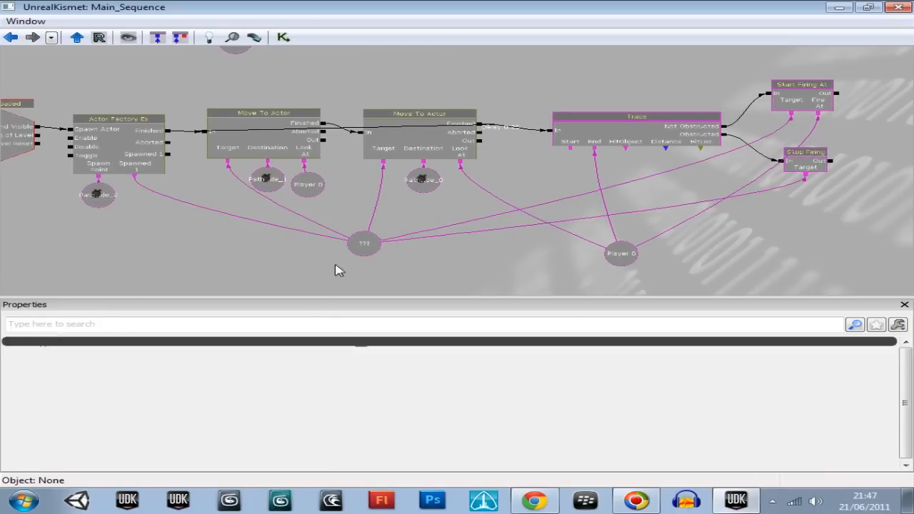
pyautogui.click(365, 243)
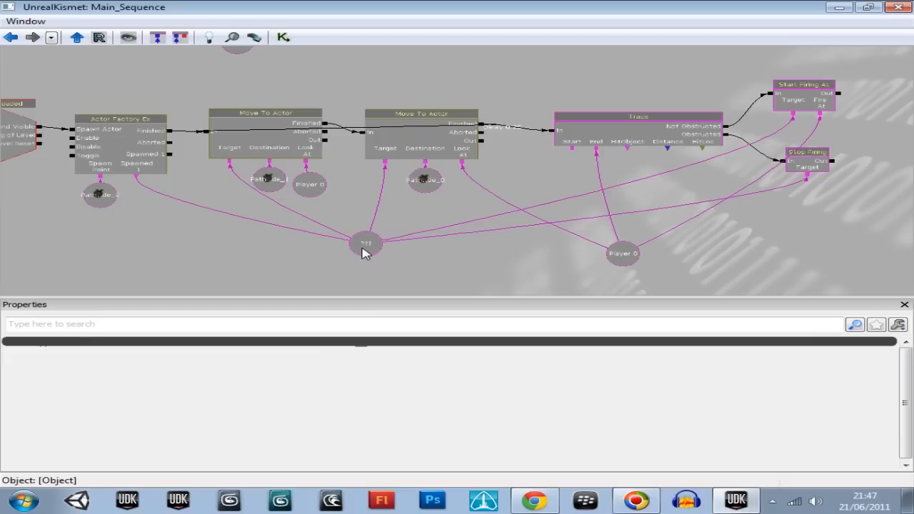
pyautogui.click(450, 273)
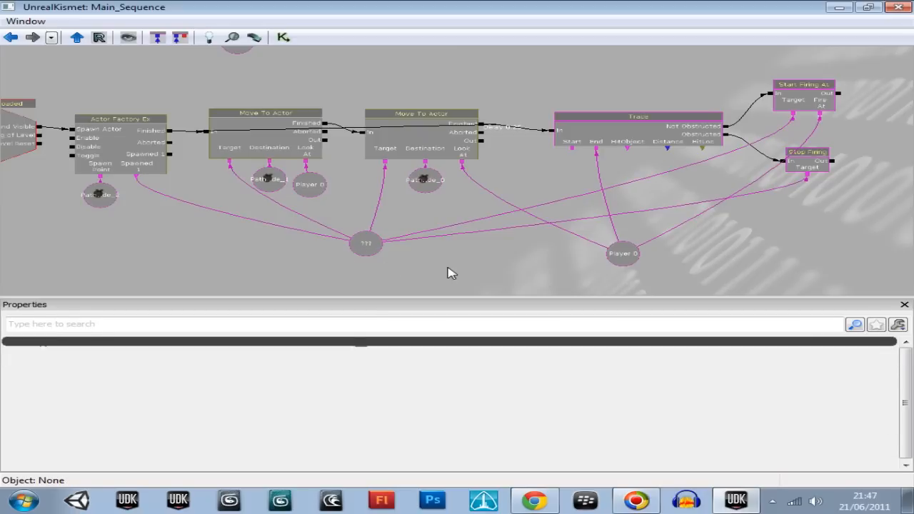
pyautogui.moveTo(140, 237)
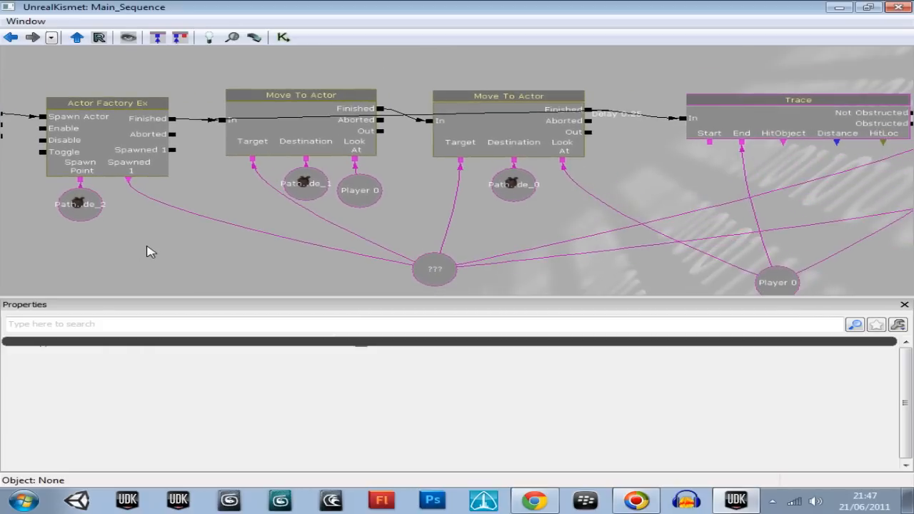
pyautogui.moveTo(146, 250); pyautogui.dragTo(240, 217)
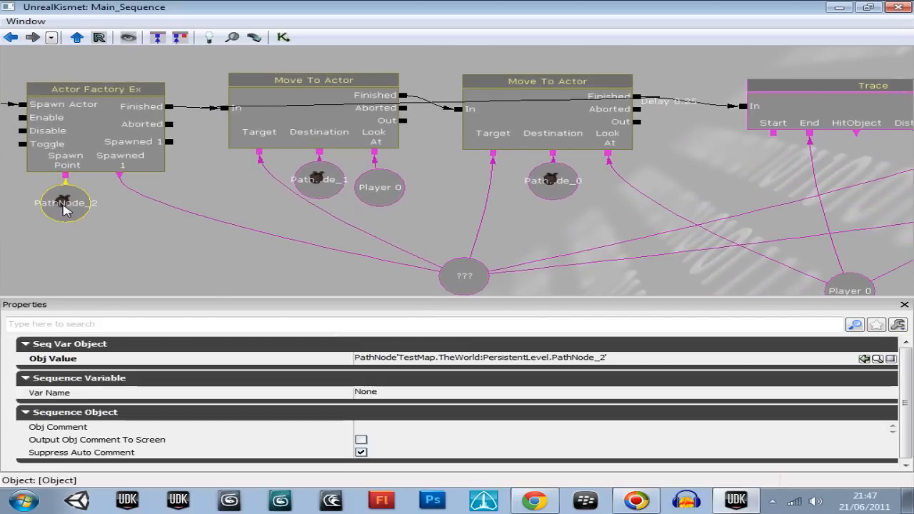
pyautogui.moveTo(103, 207)
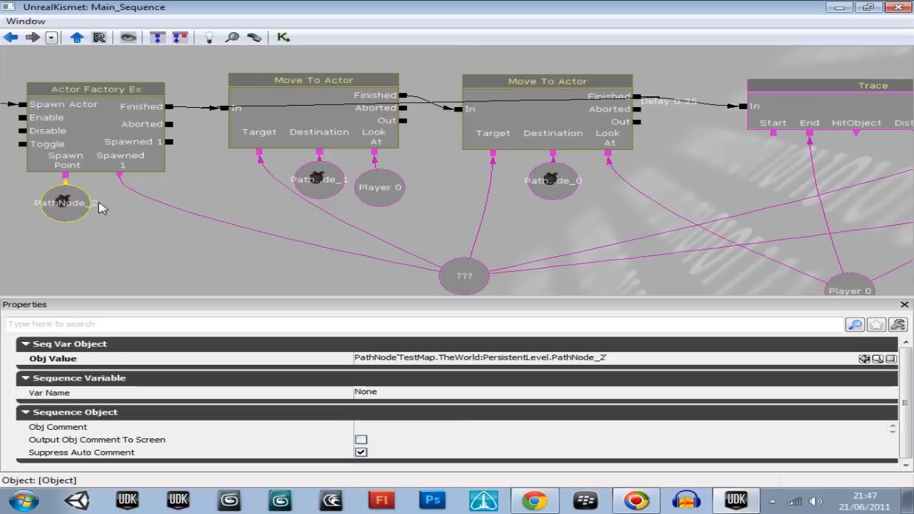
pyautogui.click(554, 180)
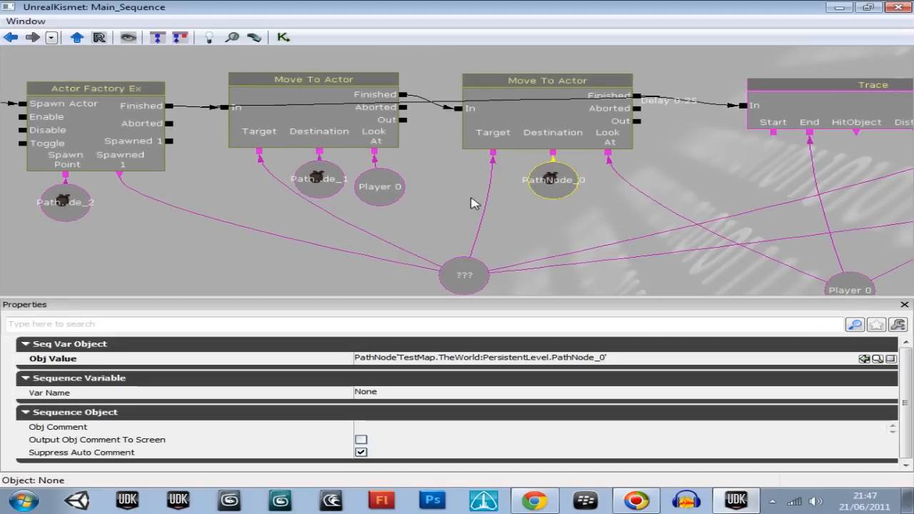
pyautogui.click(380, 185)
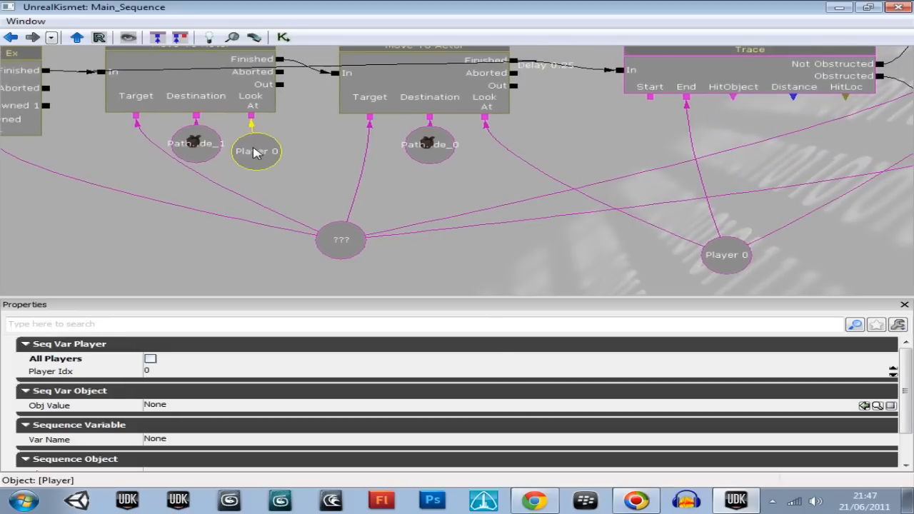
pyautogui.click(260, 155)
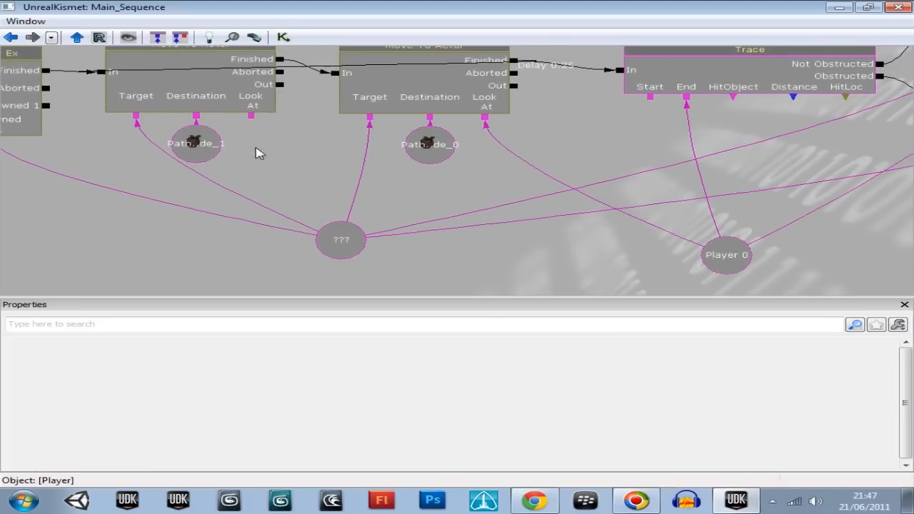
pyautogui.click(340, 185)
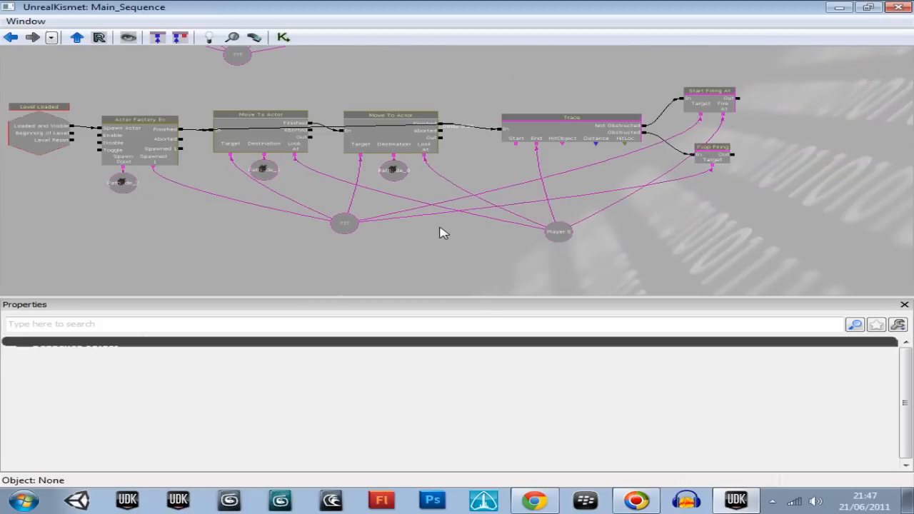
# Step: Review the Actor Factory's spawn settings before leaving Kismet
pyautogui.moveTo(442, 232); pyautogui.dragTo(525, 246)
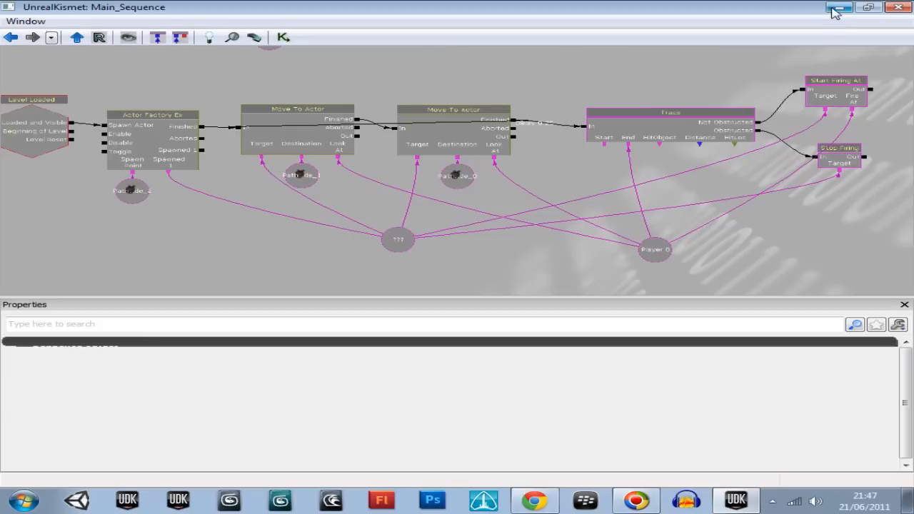
pyautogui.click(154, 125)
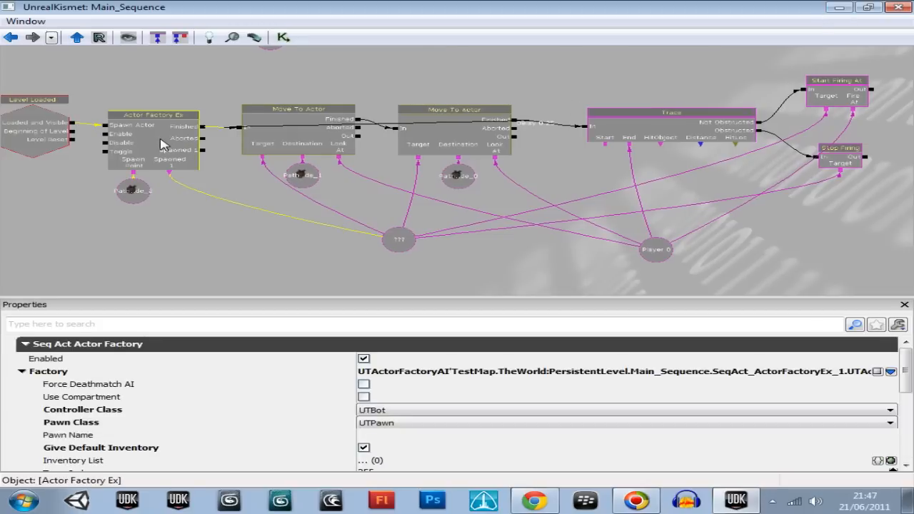
pyautogui.moveTo(131, 180)
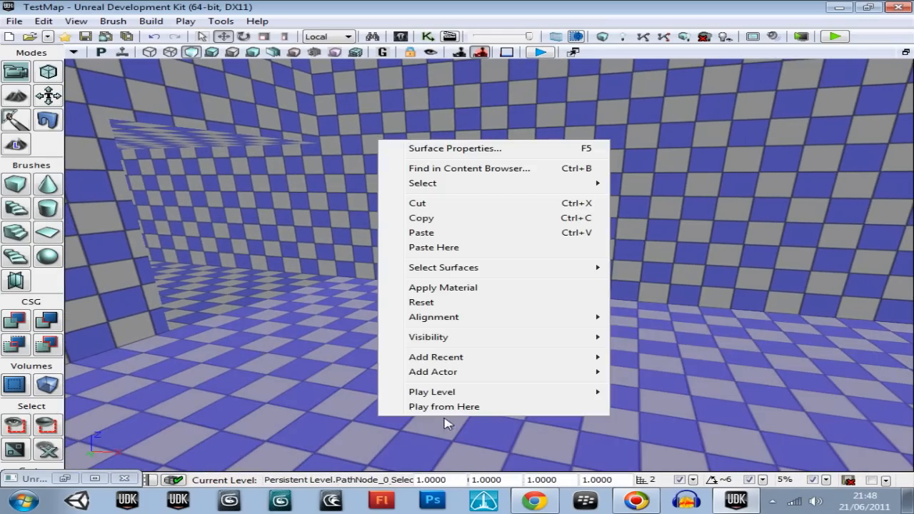
# Step: Run Map Check for errors and warnings and close the results
pyautogui.click(443, 405)
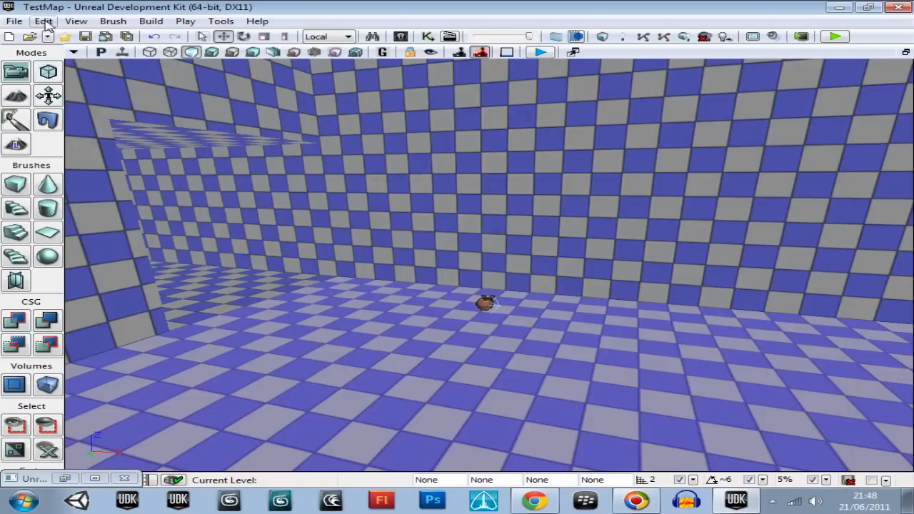
pyautogui.moveTo(642, 37)
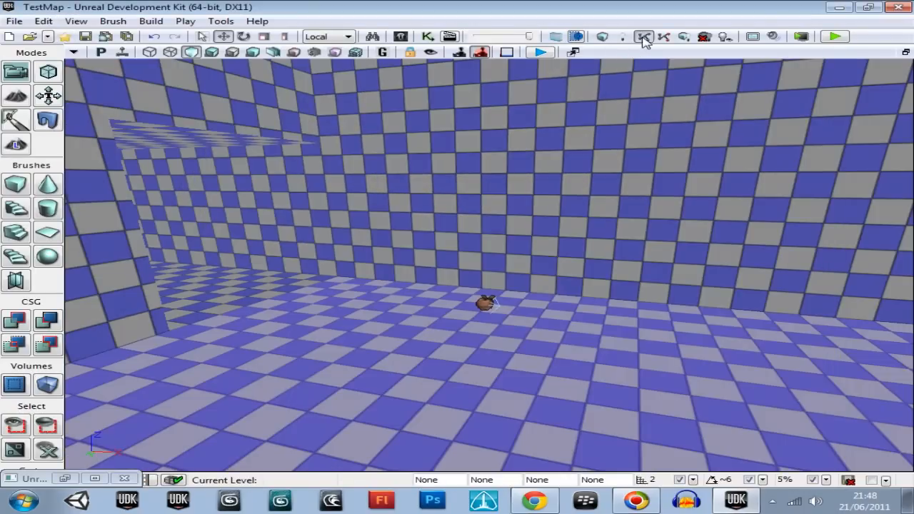
pyautogui.click(642, 37)
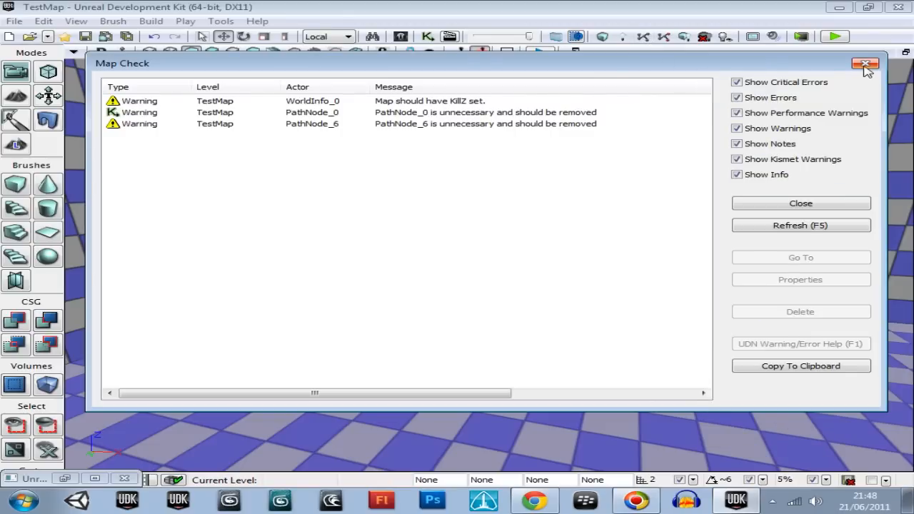
pyautogui.click(76, 21)
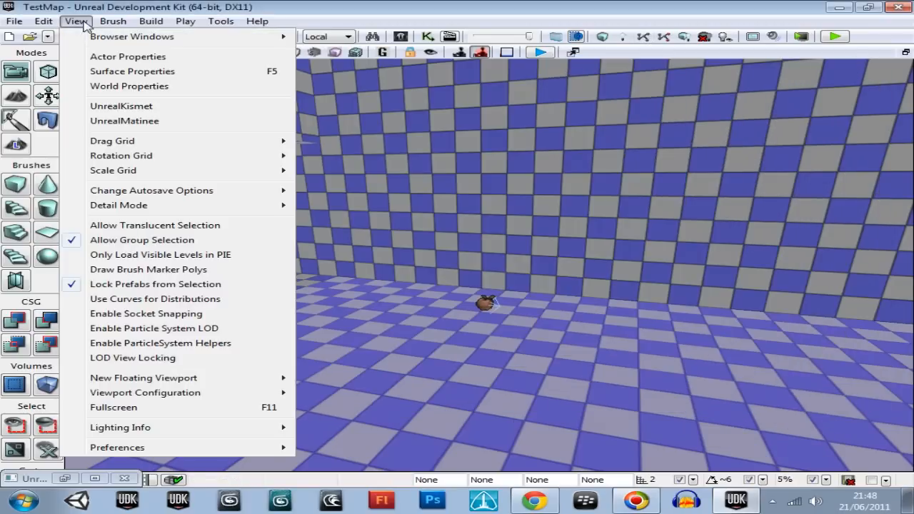
# Step: Set Game Type For PIE to None in World Properties and close it
pyautogui.click(129, 86)
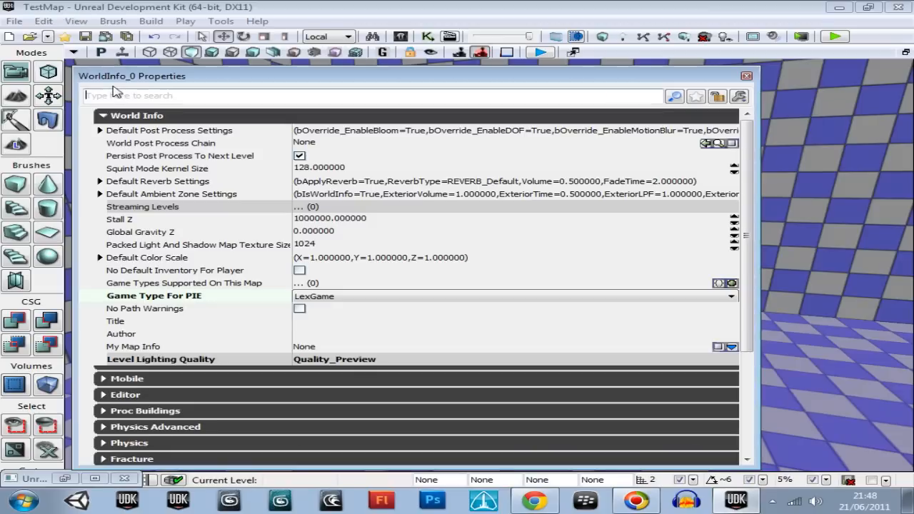
pyautogui.click(730, 296)
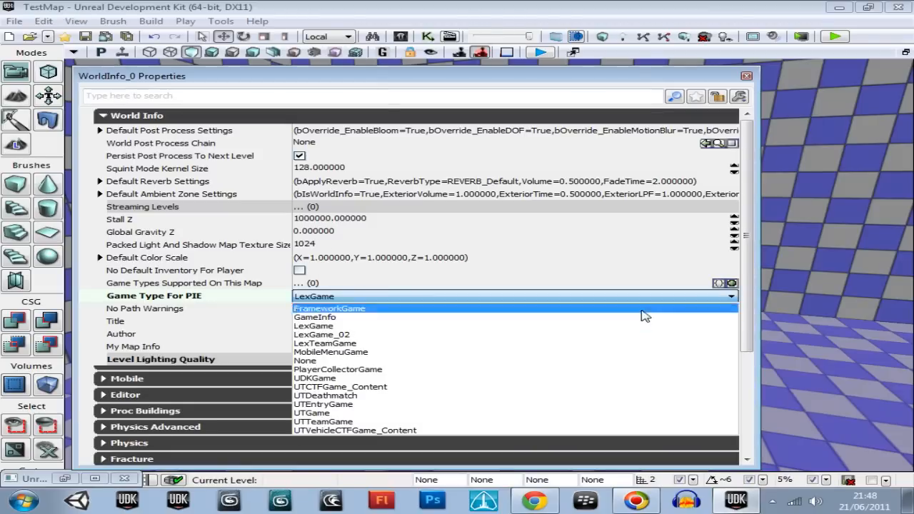
pyautogui.moveTo(342, 360)
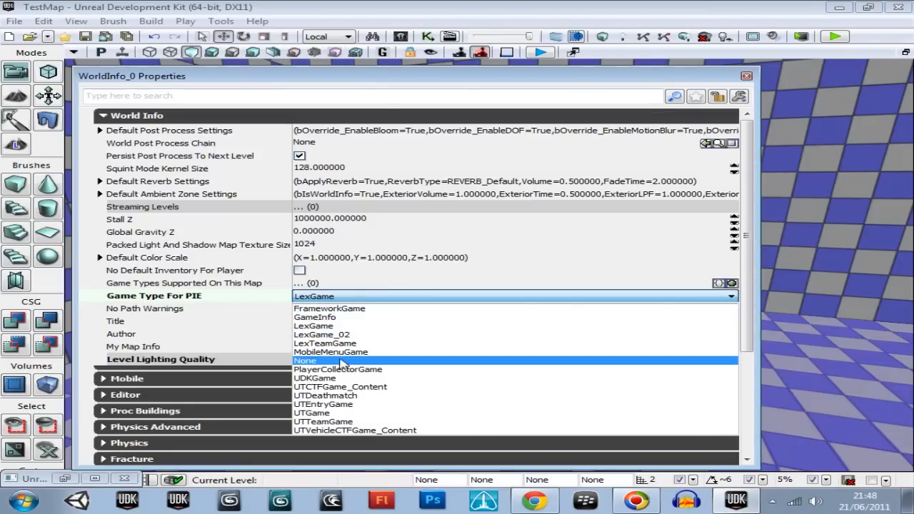
pyautogui.click(306, 359)
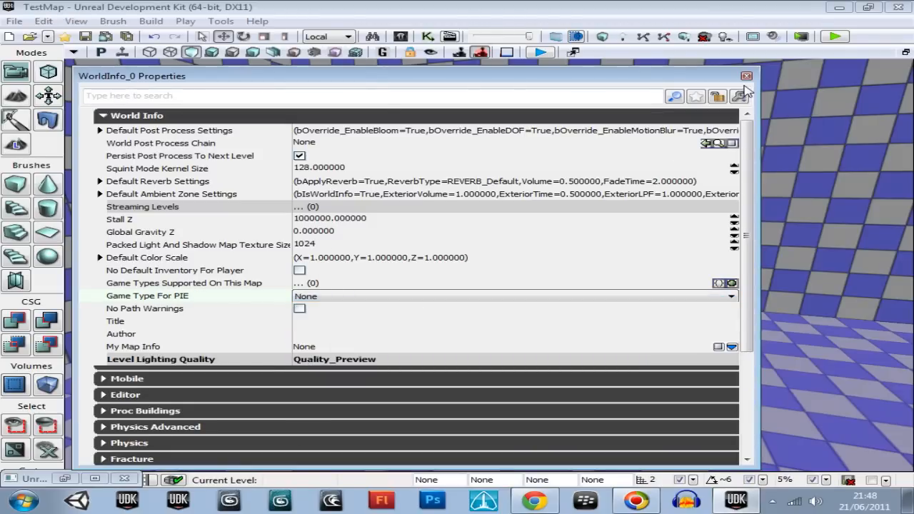
pyautogui.click(745, 78)
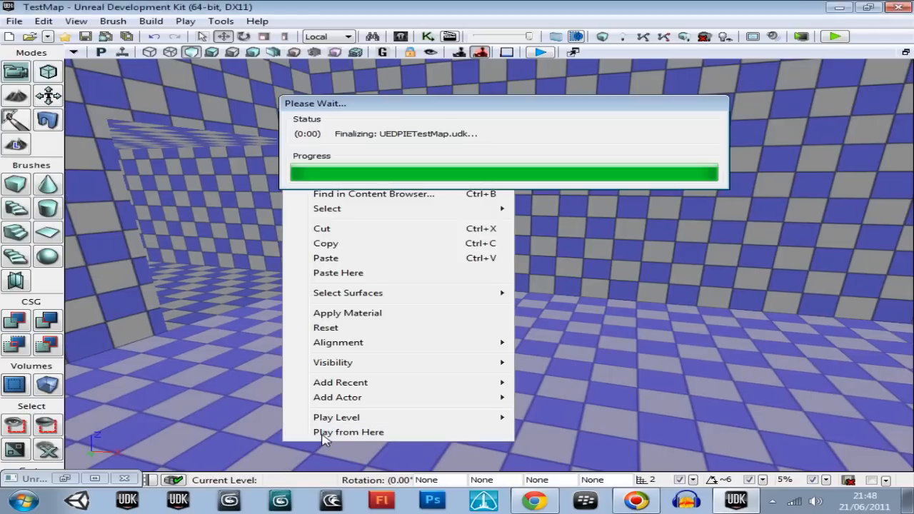
# Step: Play the level from here, watch the spawned bot attack, then end the session with Esc
pyautogui.click(349, 431)
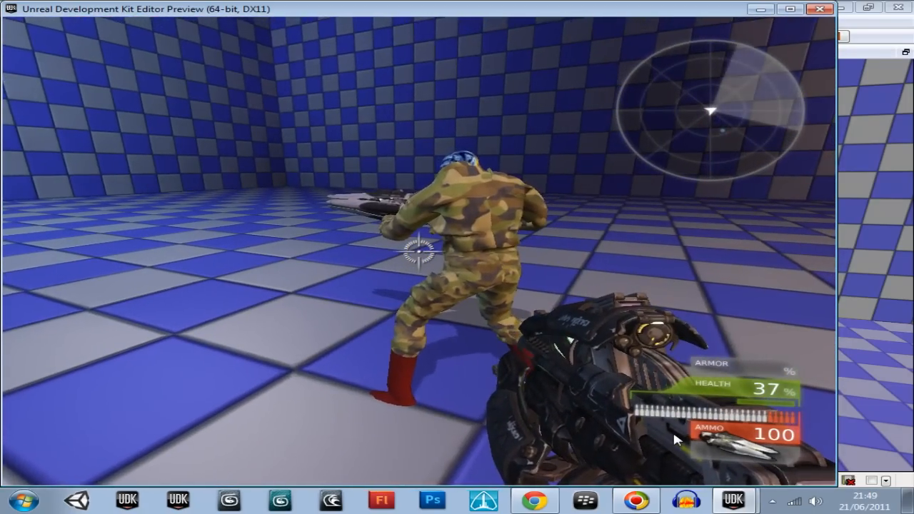
pyautogui.press('Escape')
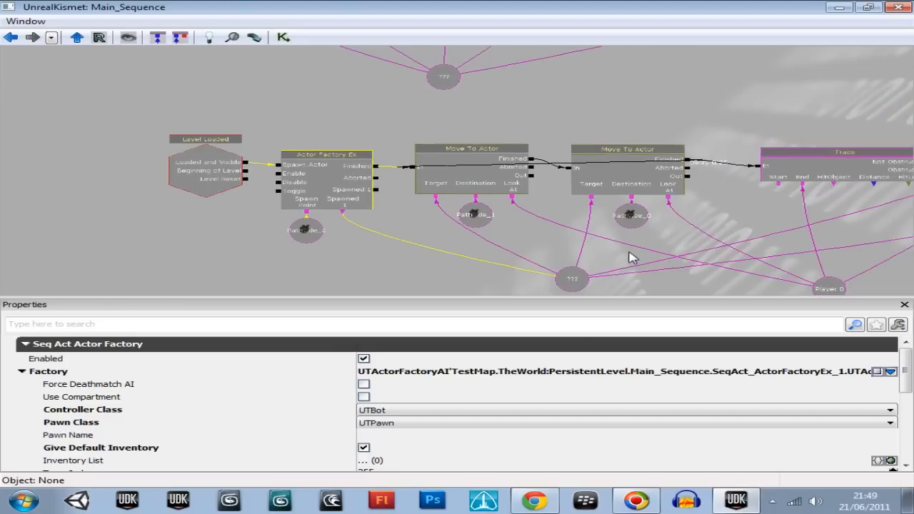
# Step: Pan along the sequence and scroll the Actor Factory Ex properties: team 255, one spawn, 0.5 s delay, collision check on
pyautogui.moveTo(631, 257); pyautogui.dragTo(549, 234)
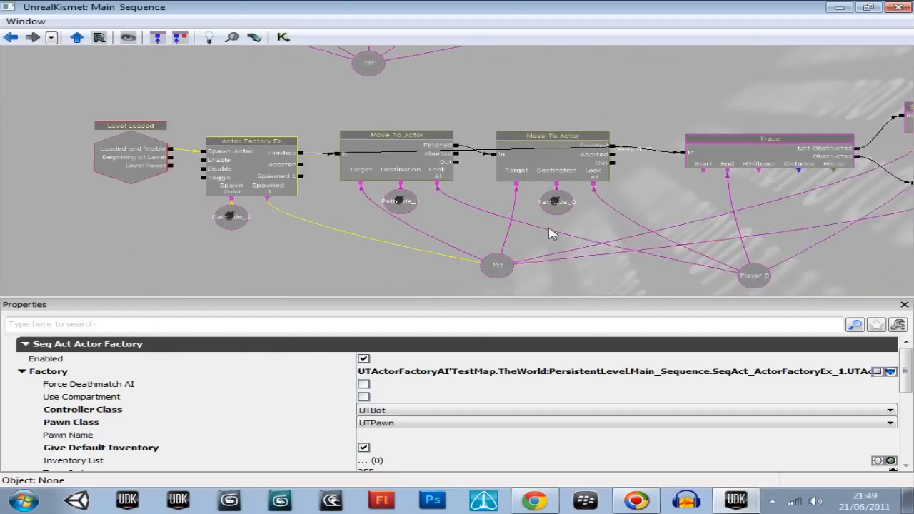
pyautogui.moveTo(549, 231); pyautogui.dragTo(378, 217)
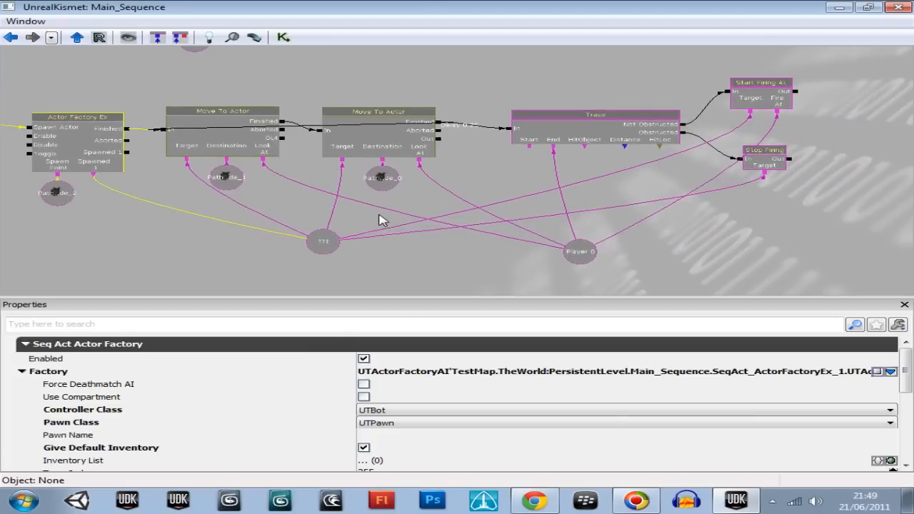
pyautogui.moveTo(382, 220); pyautogui.dragTo(521, 300)
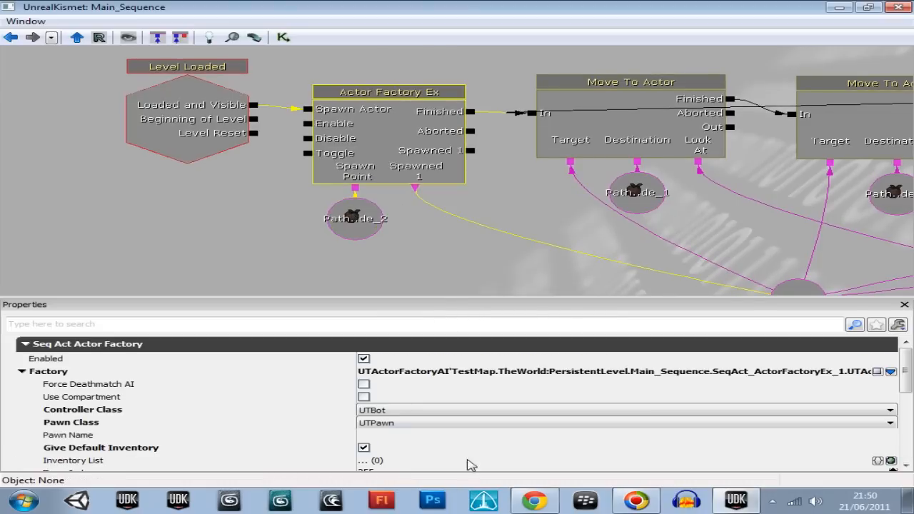
pyautogui.scroll(-3)
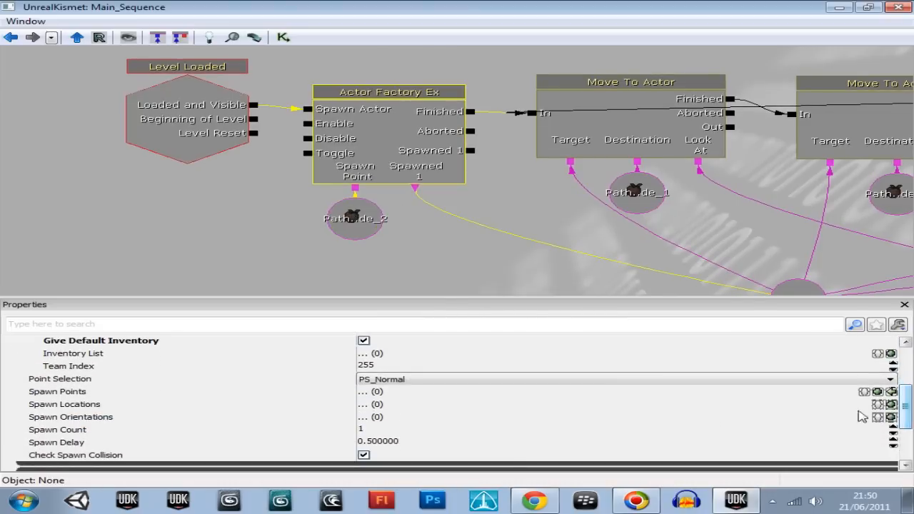
pyautogui.moveTo(317, 255)
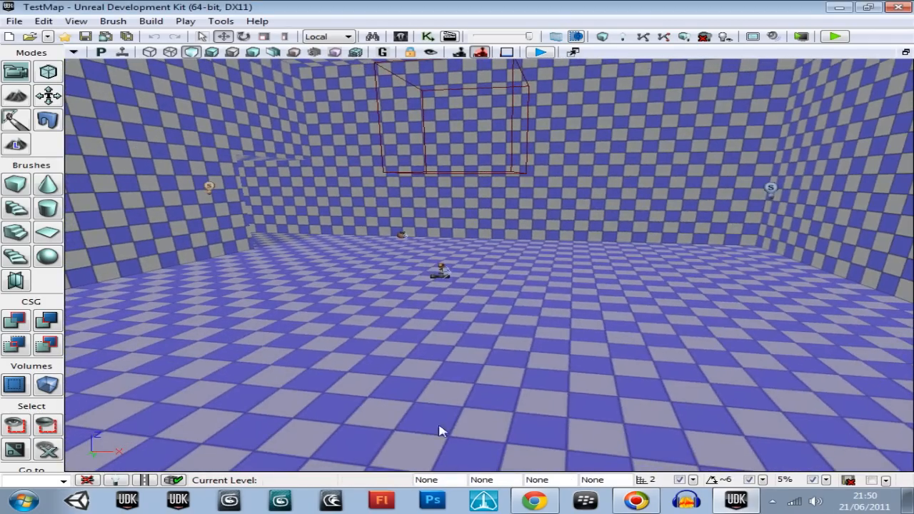
# Step: Launch a Play from Here test of the level from the viewport
pyautogui.rightClick(439, 431)
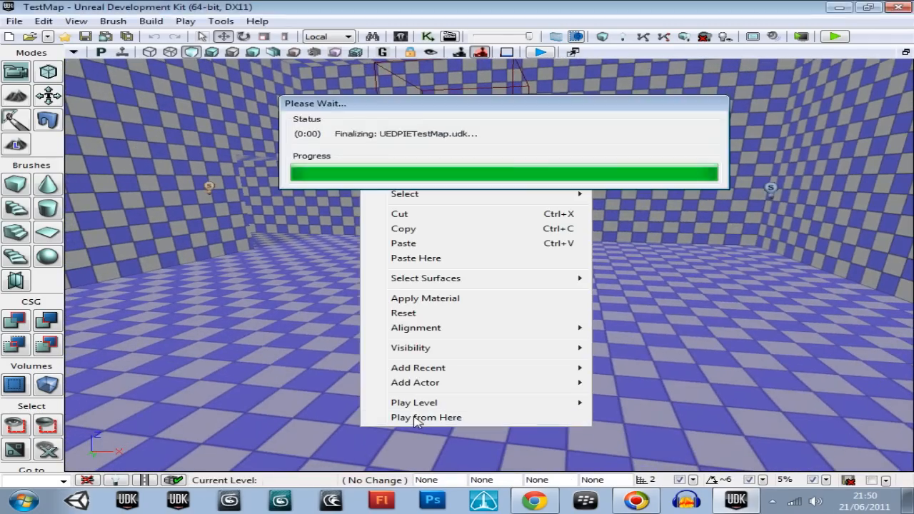
pyautogui.click(425, 417)
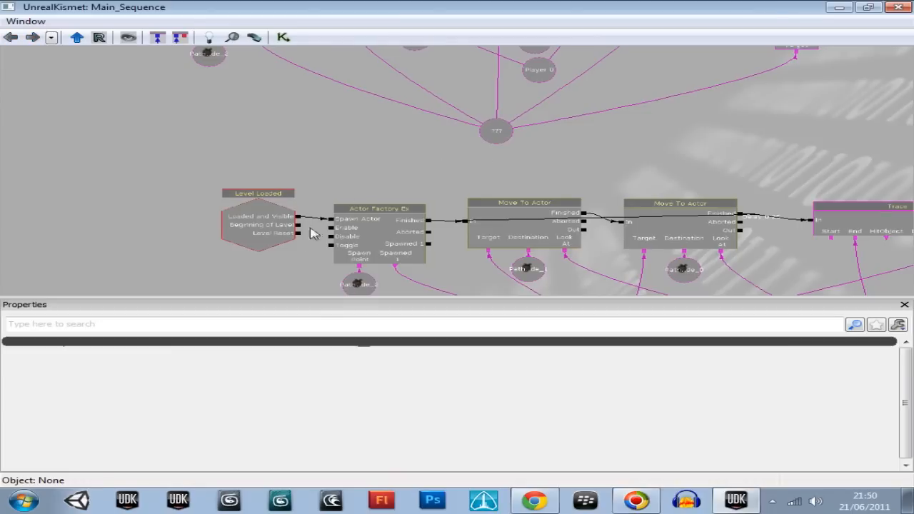
# Step: Switch to the level editor and start another Play from Here test
pyautogui.click(336, 223)
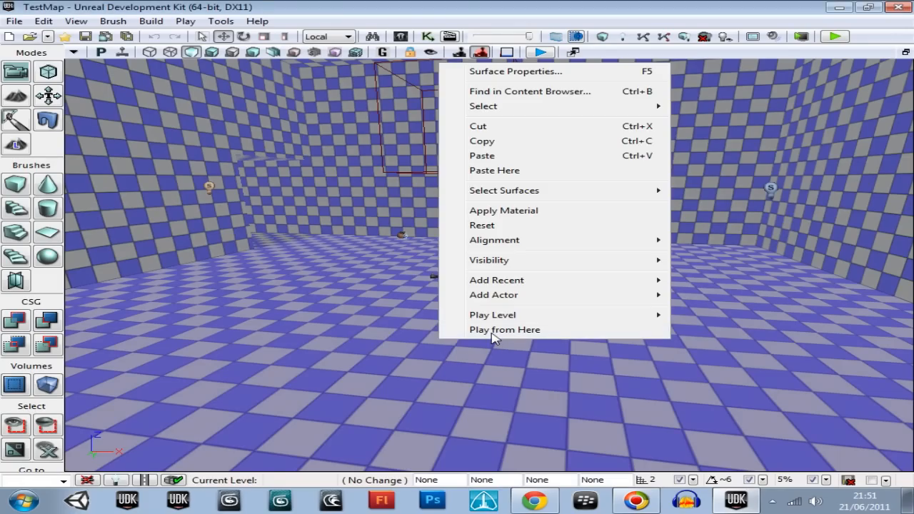
pyautogui.click(505, 329)
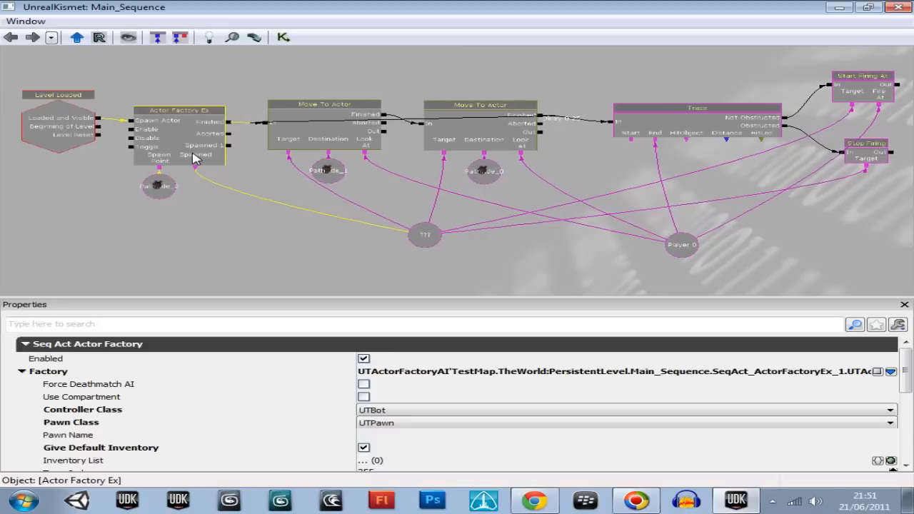
# Step: Run a Play from Here test, end it with Esc, and turn the view toward the path nodes
pyautogui.click(329, 248)
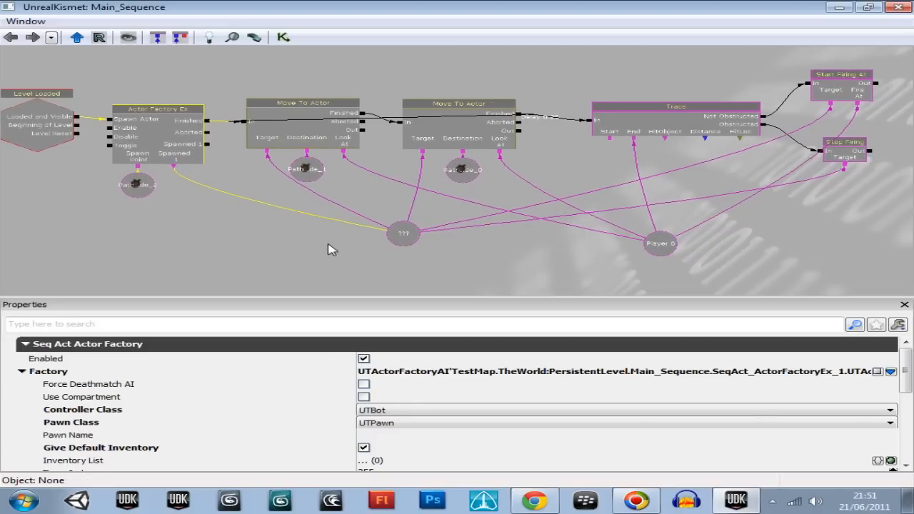
pyautogui.click(899, 7)
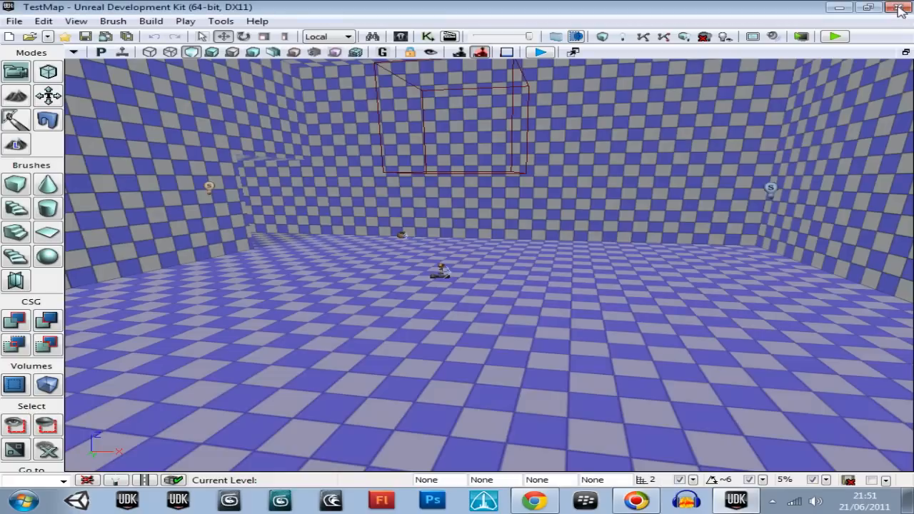
pyautogui.moveTo(276, 421)
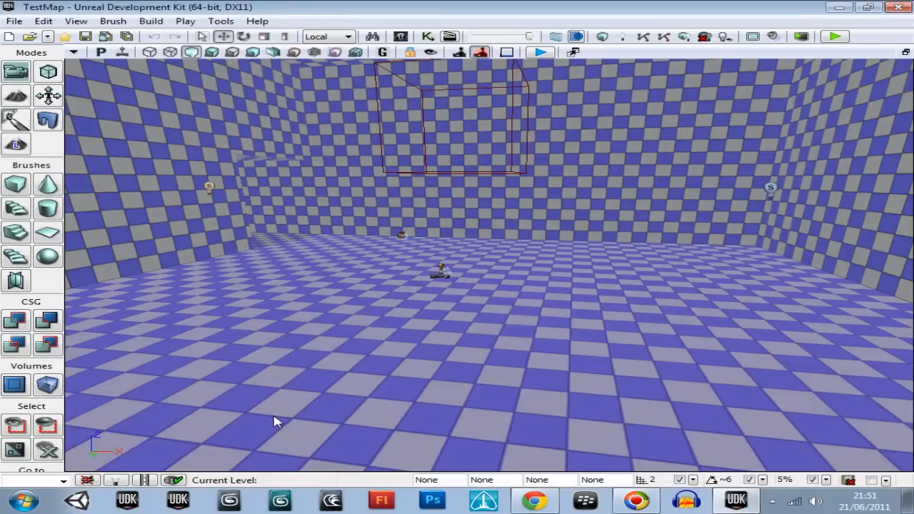
pyautogui.rightClick(279, 417)
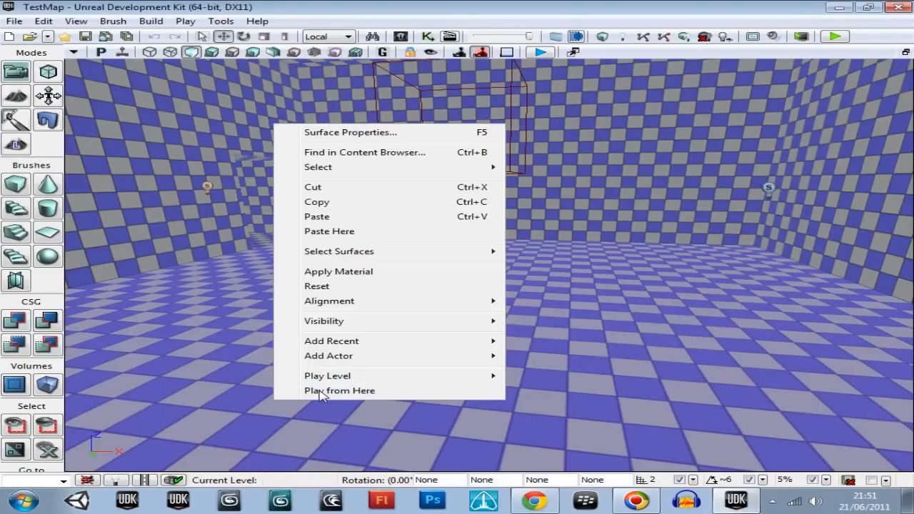
pyautogui.click(340, 391)
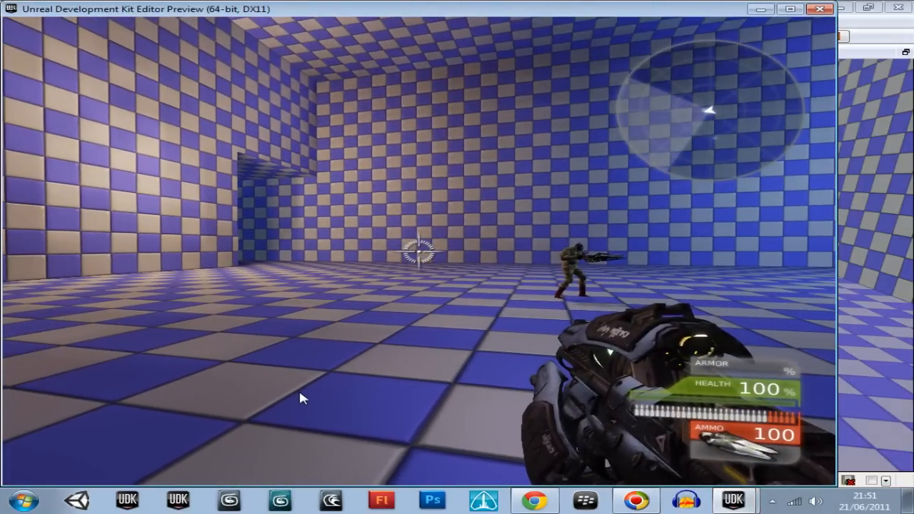
pyautogui.press('Escape')
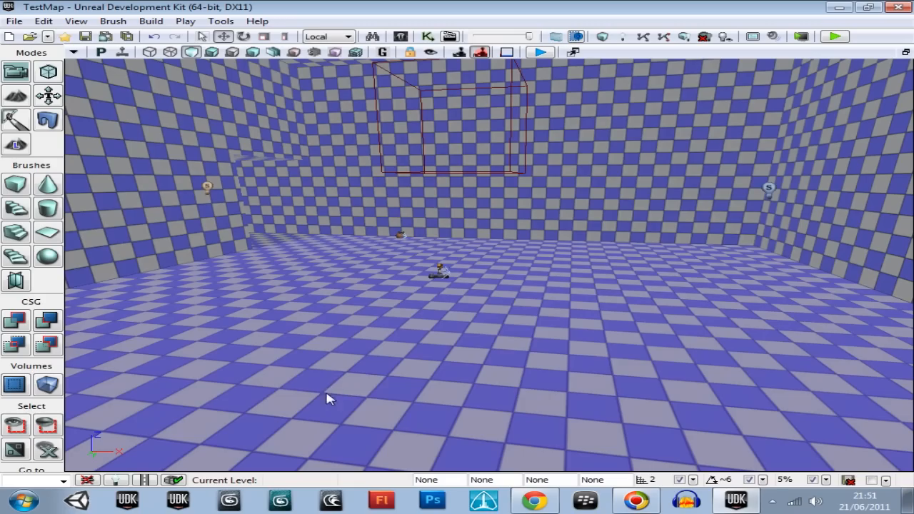
pyautogui.rightClick(328, 397)
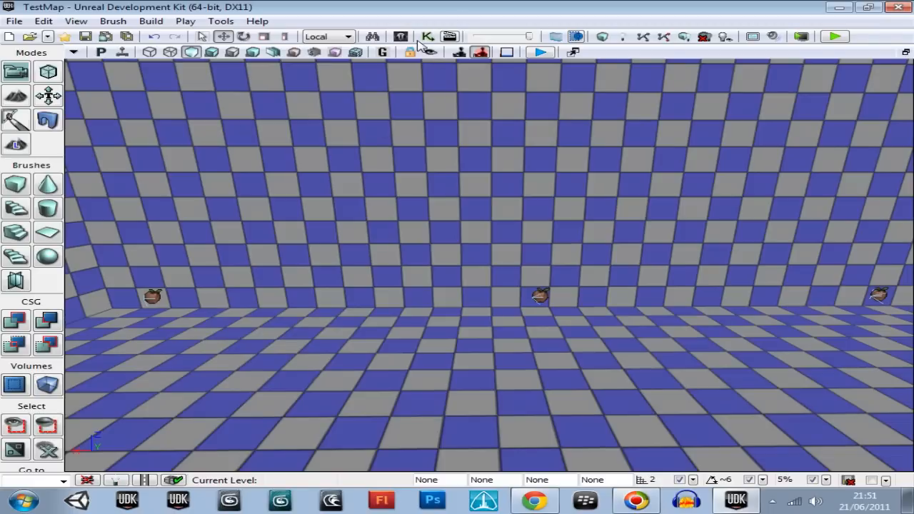
pyautogui.click(540, 296)
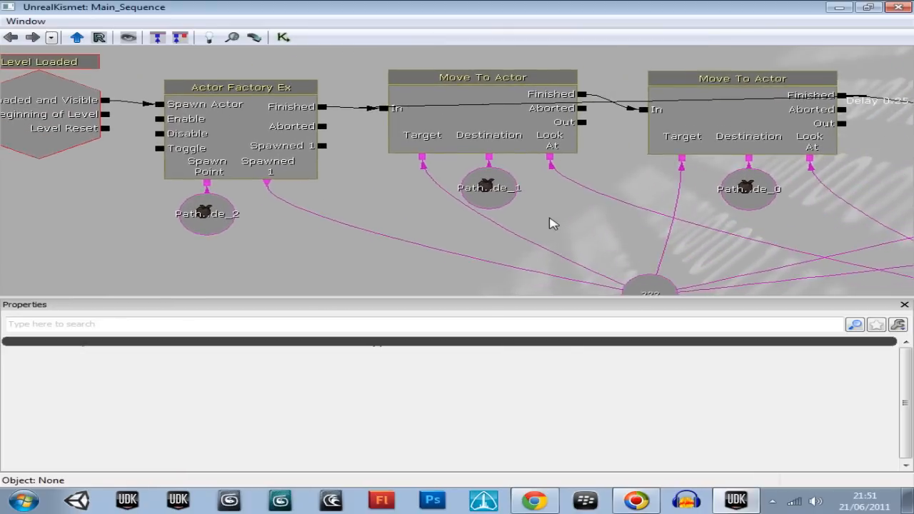
pyautogui.moveTo(554, 221); pyautogui.dragTo(350, 179)
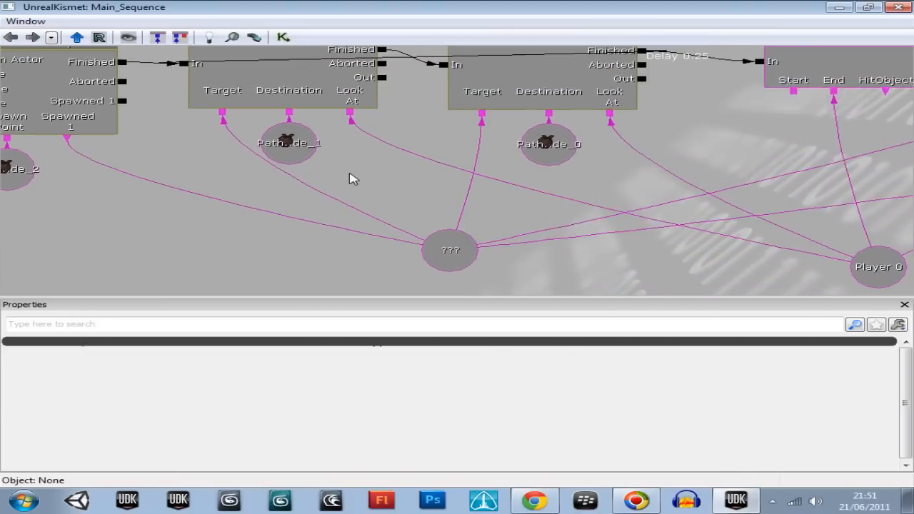
pyautogui.moveTo(350, 178); pyautogui.dragTo(171, 154)
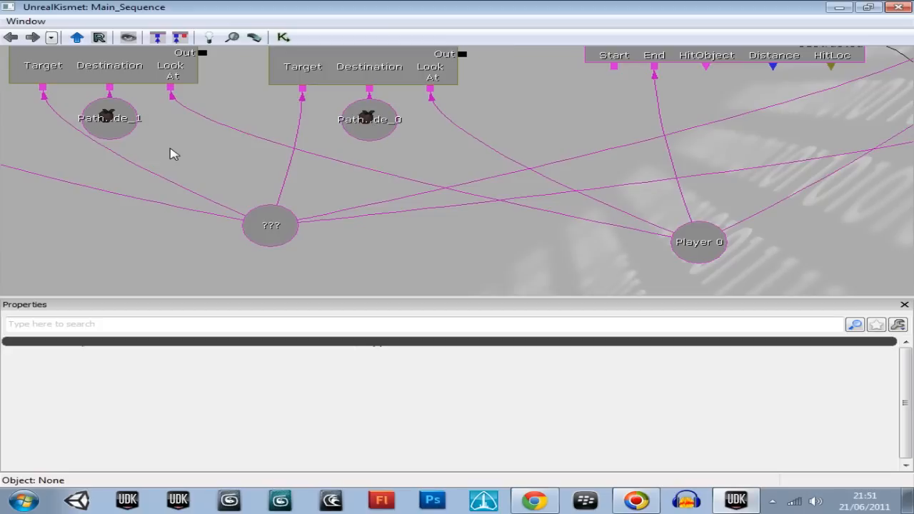
pyautogui.scroll(-3)
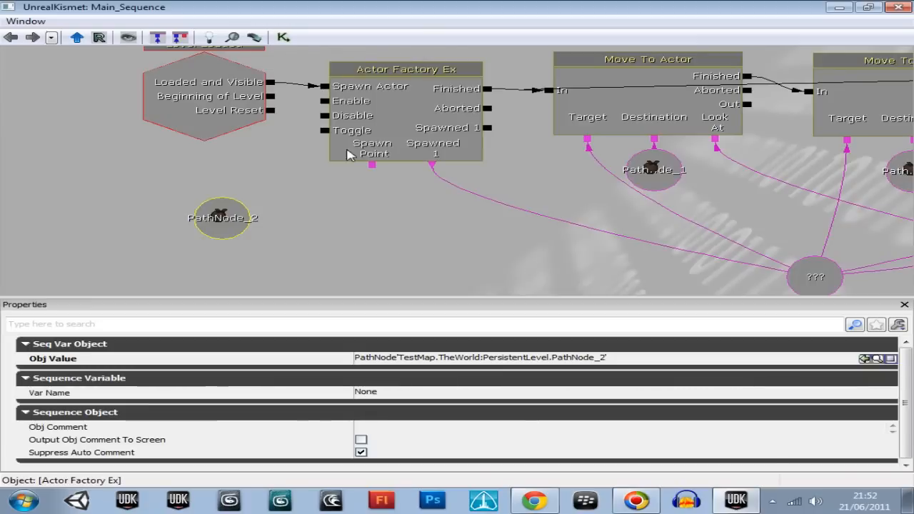
# Step: Attach a new Note_0 object variable to the Actor Factory Ex Spawn Point
pyautogui.rightClick(371, 150)
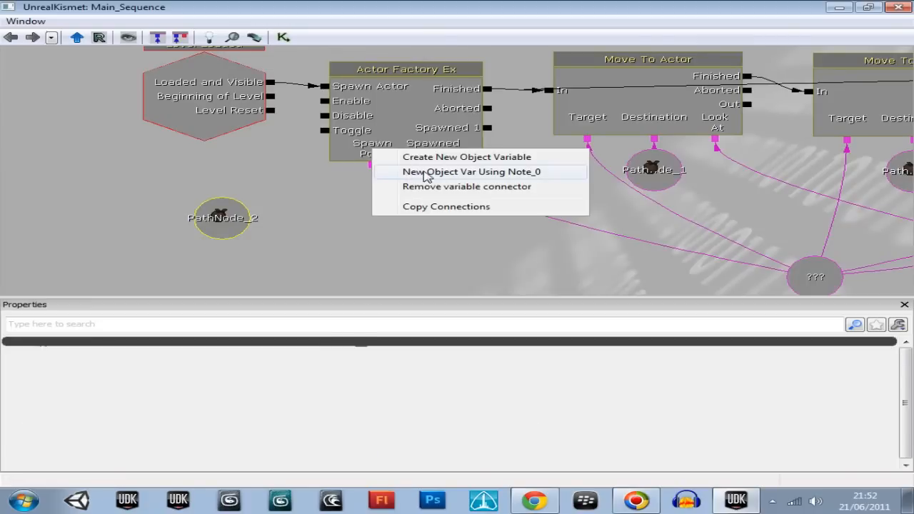
pyautogui.click(471, 171)
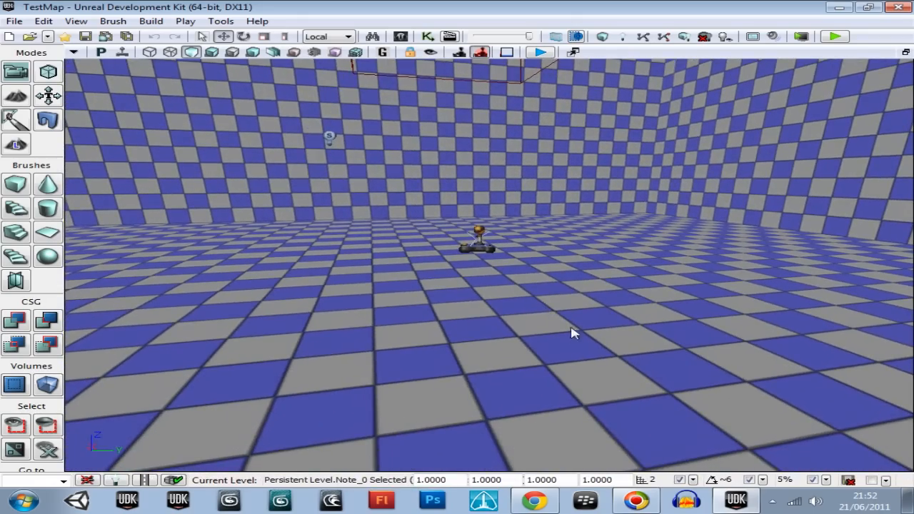
# Step: Play-test the level twice from the viewport to check the bot spawns at the note, ending each with Esc
pyautogui.rightClick(571, 331)
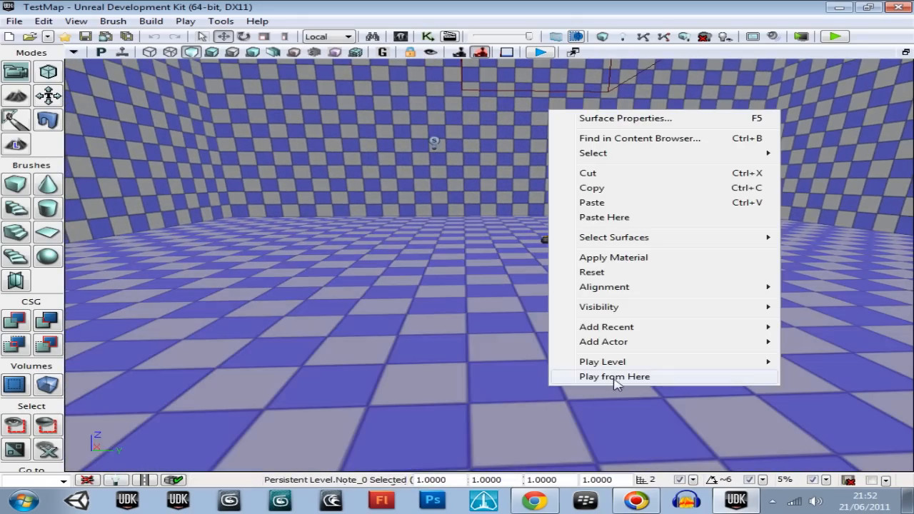
pyautogui.click(614, 377)
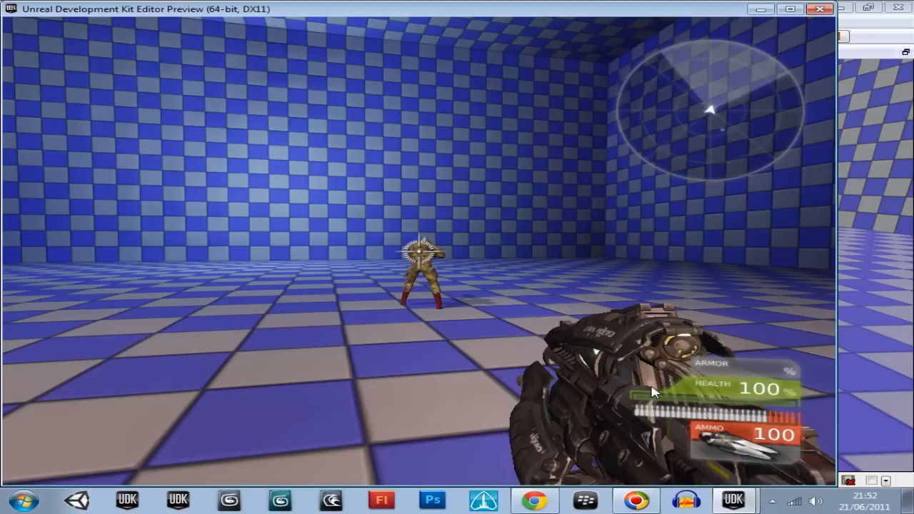
pyautogui.press('Escape')
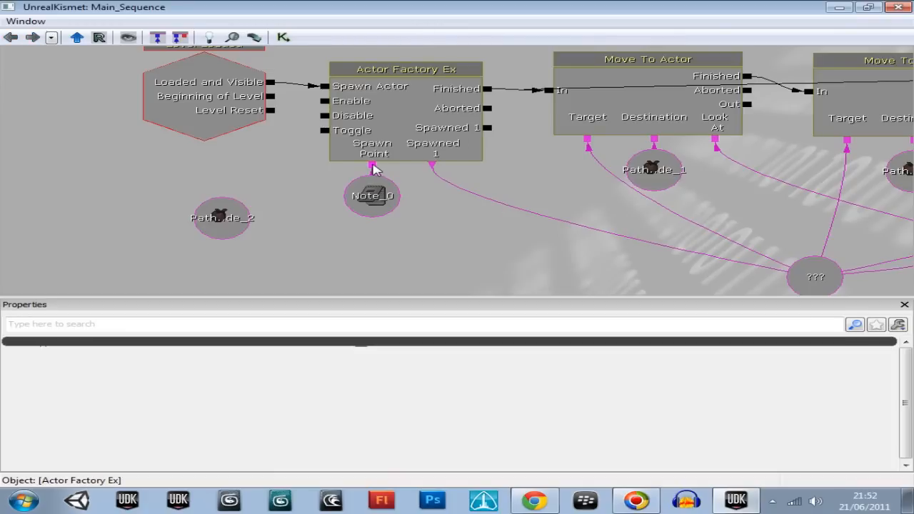
pyautogui.click(371, 197)
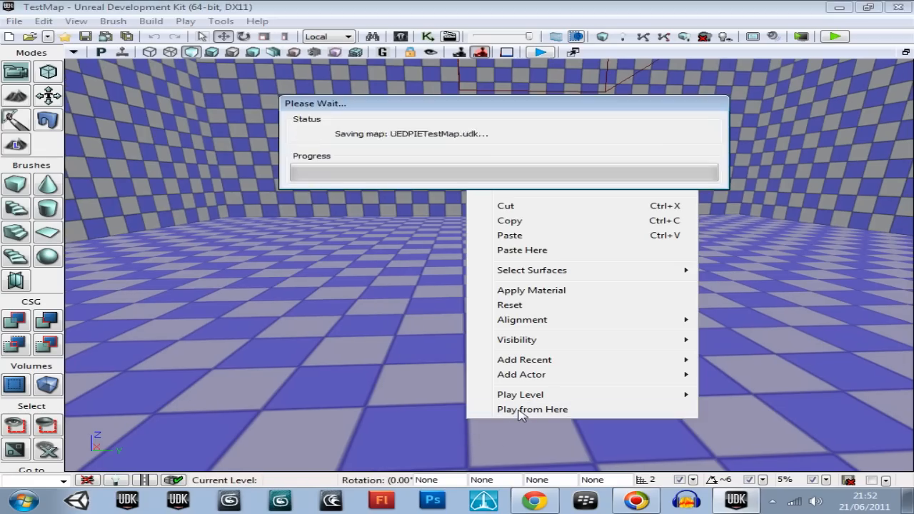
pyautogui.click(531, 408)
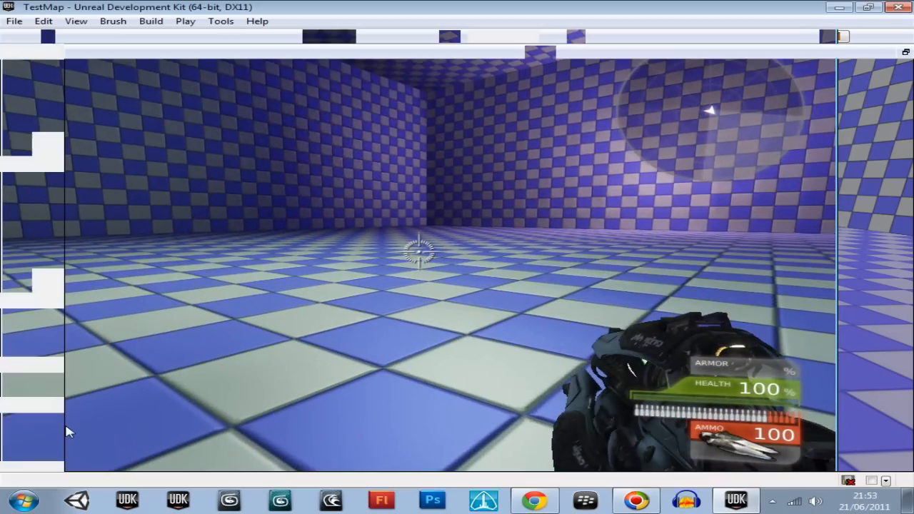
pyautogui.press('Escape')
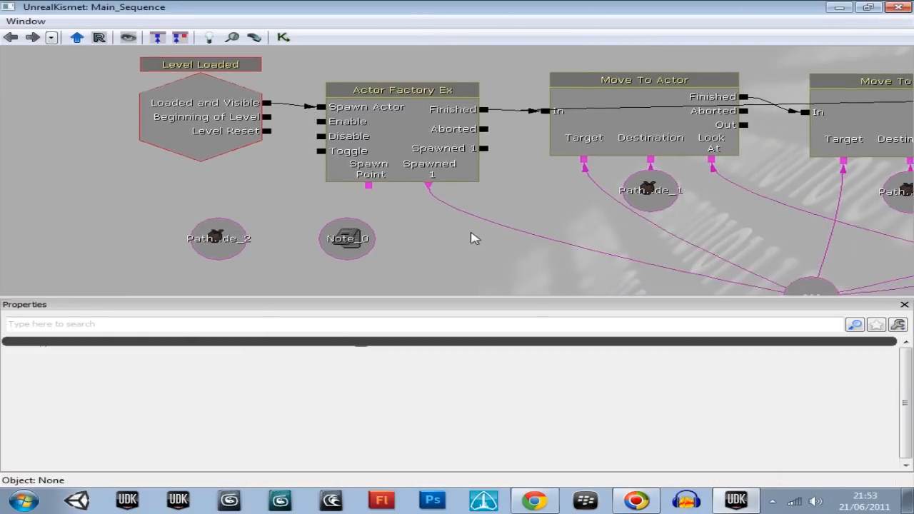
# Step: Zoom out, find the duplicate node group above the patrol sequence and delete it
pyautogui.click(347, 238)
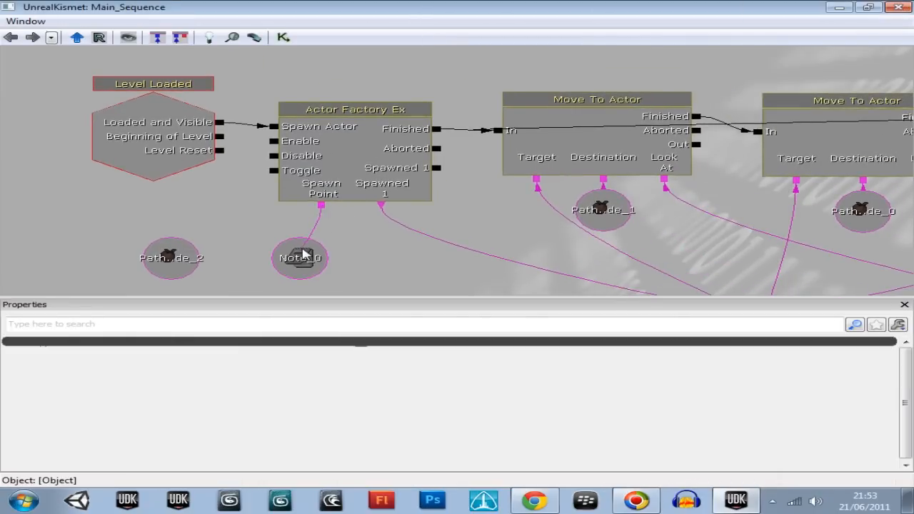
pyautogui.click(300, 257)
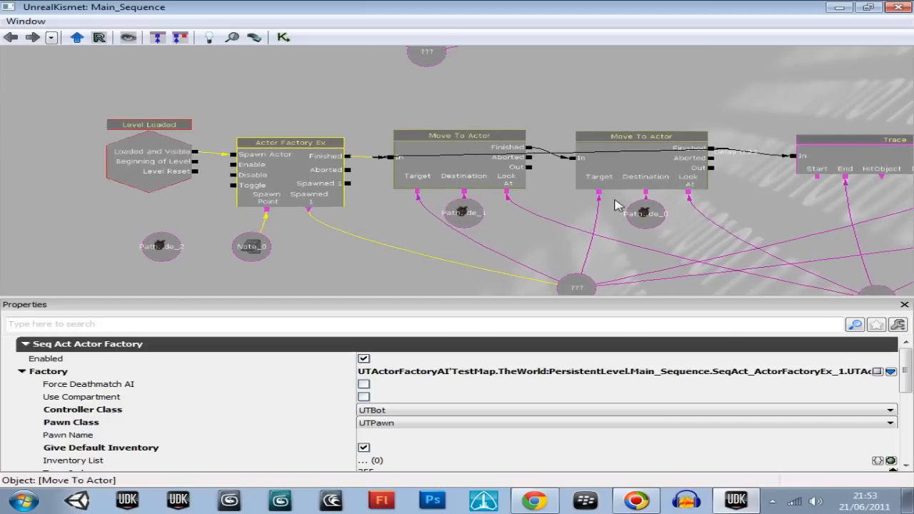
pyautogui.moveTo(616, 206); pyautogui.dragTo(514, 234)
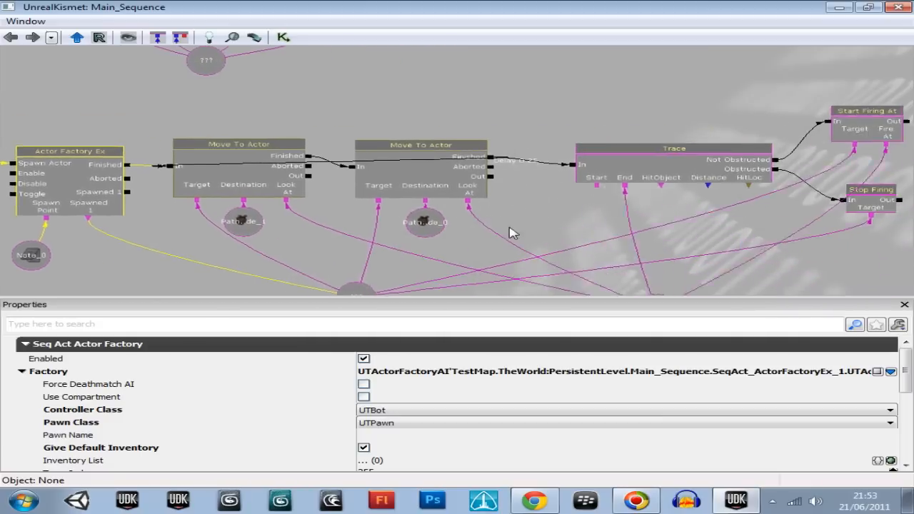
pyautogui.moveTo(511, 231); pyautogui.dragTo(671, 289)
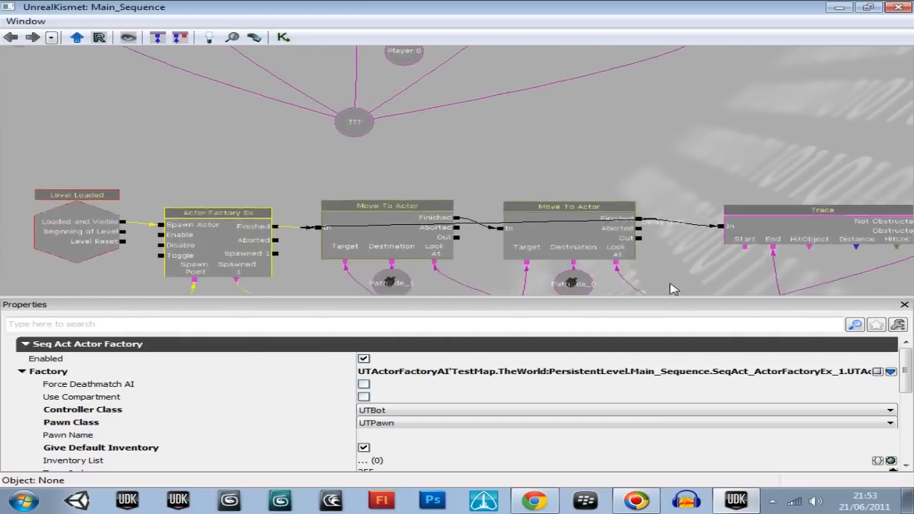
pyautogui.scroll(-3)
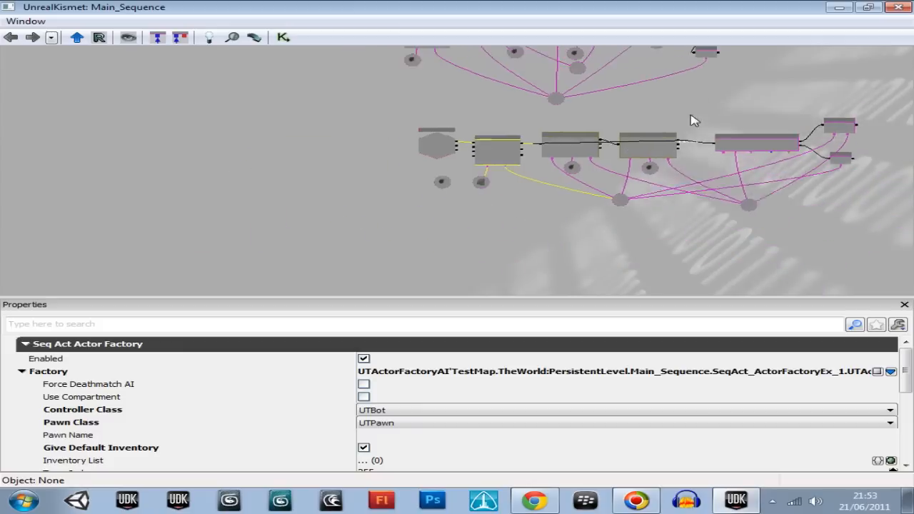
pyautogui.moveTo(693, 121); pyautogui.dragTo(197, 82)
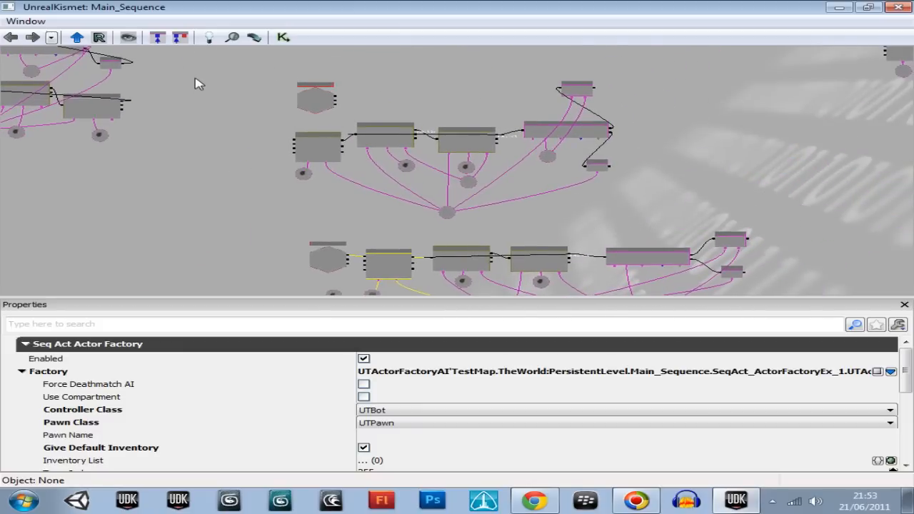
pyautogui.moveTo(250, 72)
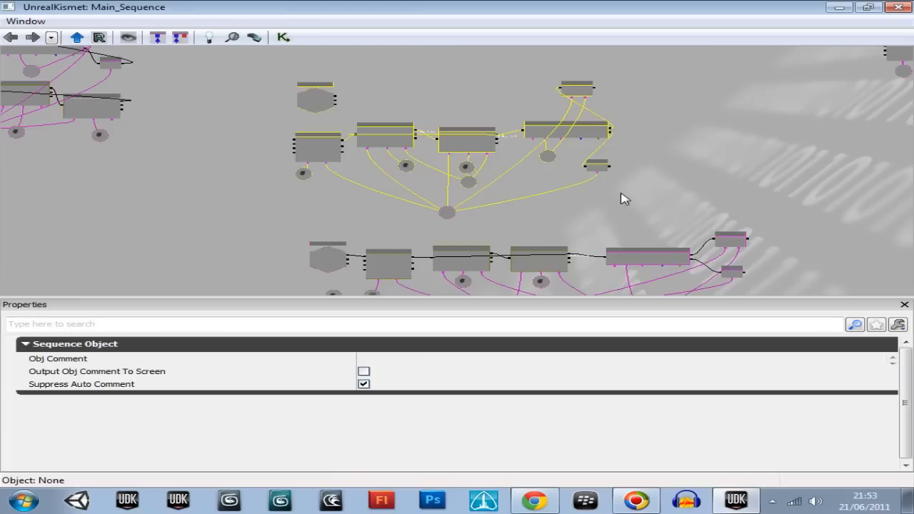
pyautogui.click(445, 215)
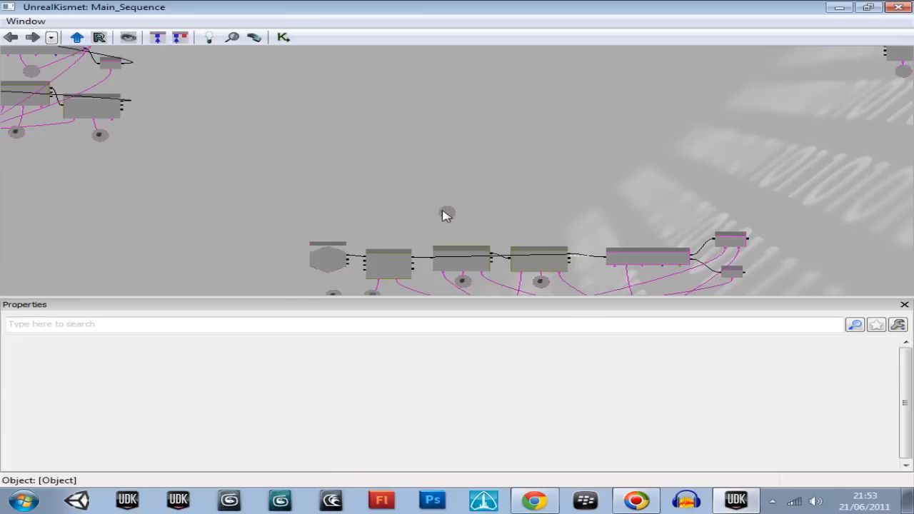
pyautogui.moveTo(507, 191)
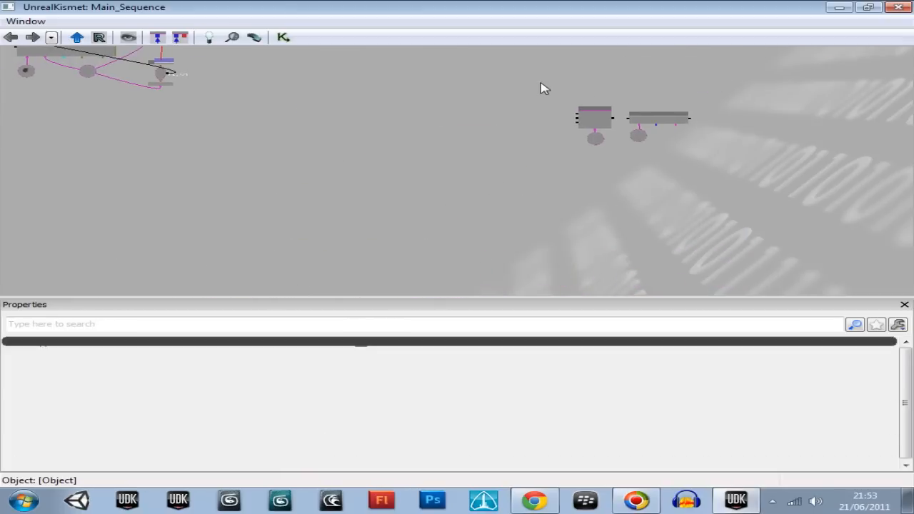
pyautogui.click(594, 118)
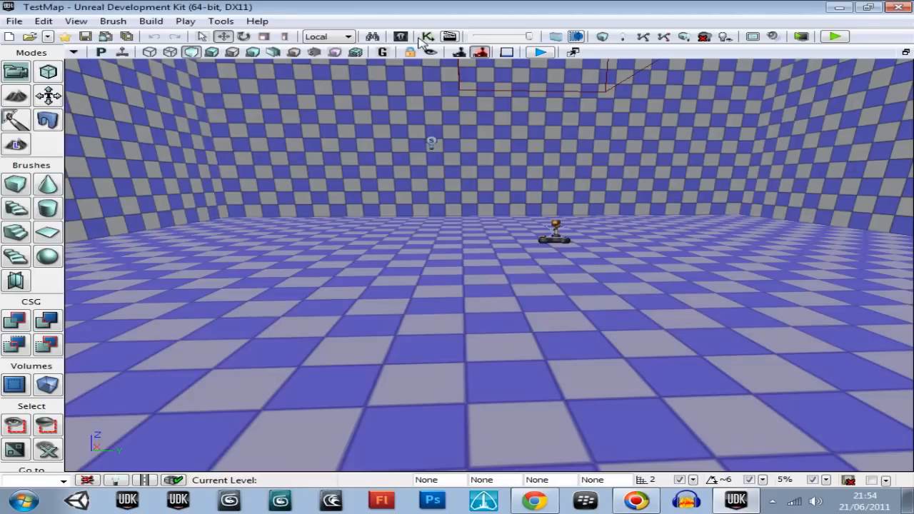
# Step: Box-select the old Actor Factory/Attach To Event group and confirm deleting it with its subsequence
pyautogui.click(425, 38)
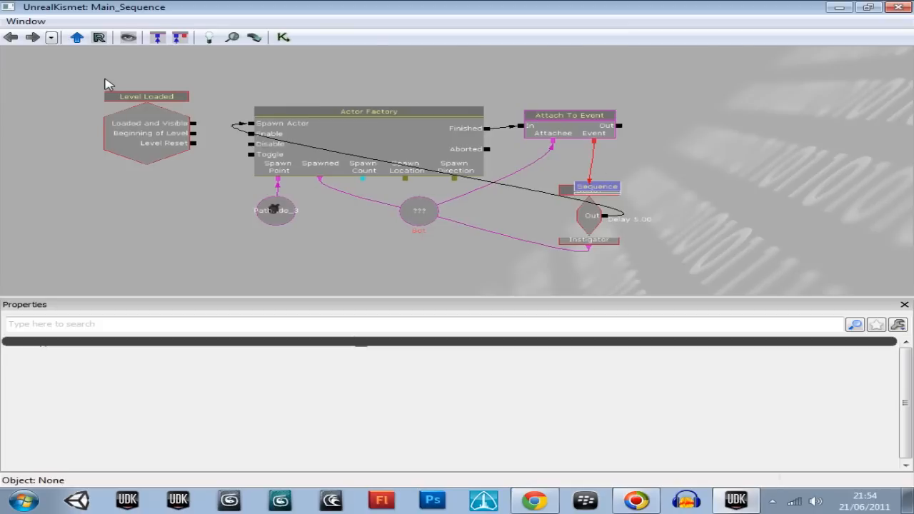
pyautogui.moveTo(106, 85); pyautogui.dragTo(748, 280)
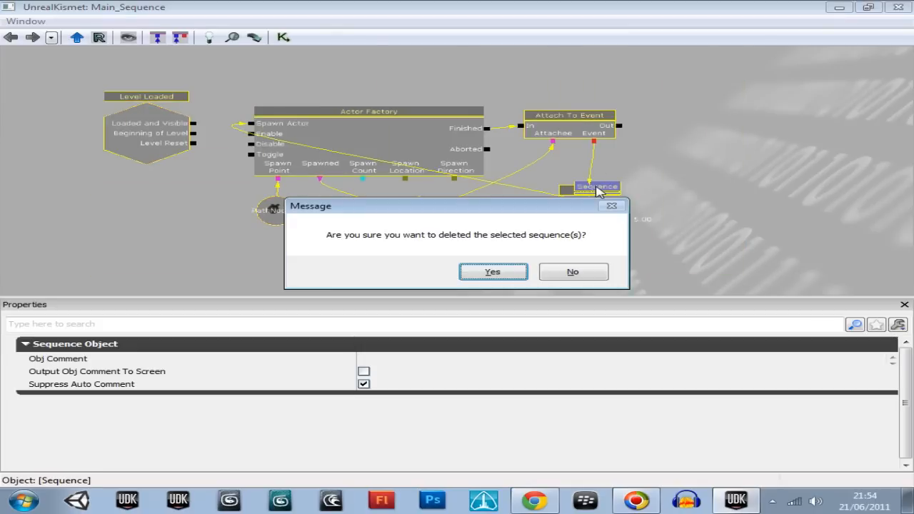
pyautogui.click(491, 271)
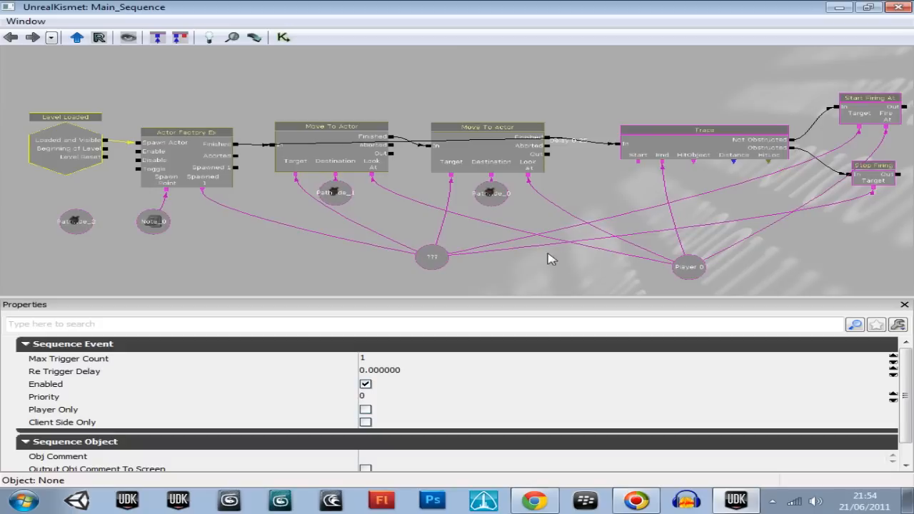
pyautogui.moveTo(303, 230)
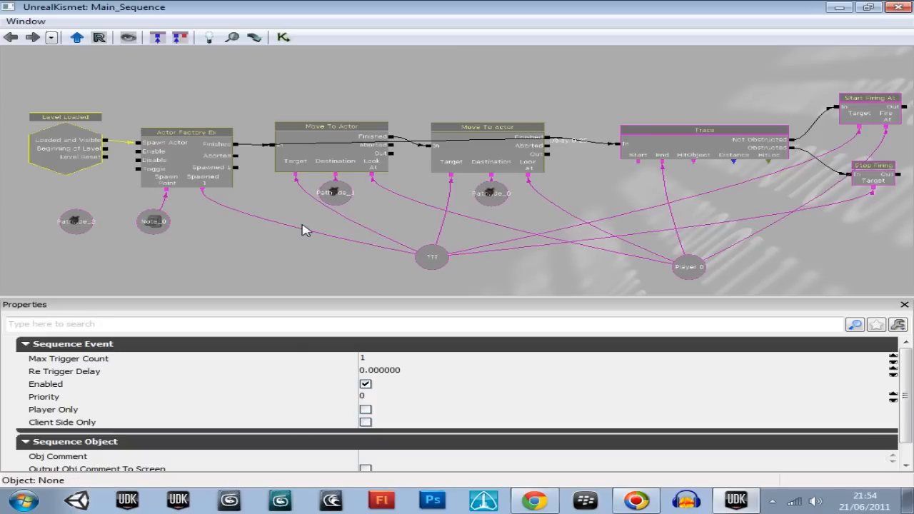
pyautogui.scroll(-3)
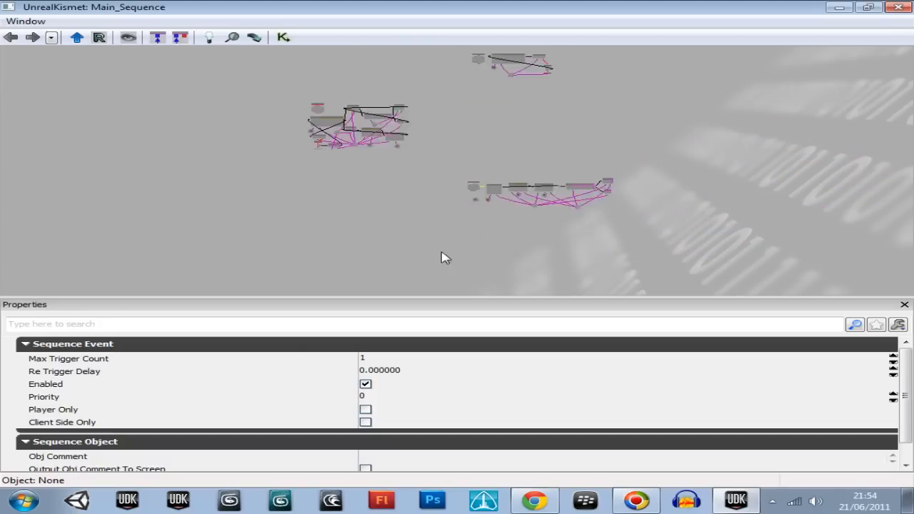
pyautogui.moveTo(446, 257); pyautogui.dragTo(421, 189)
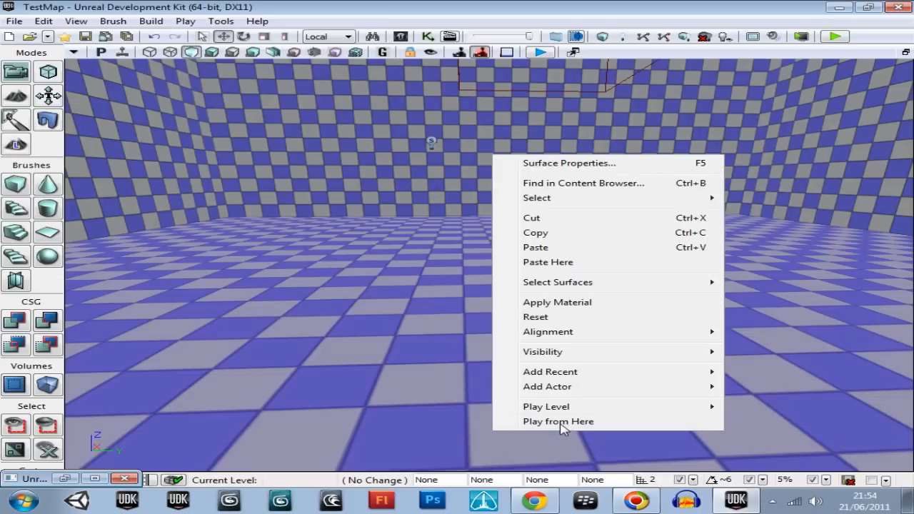
# Step: Play the level from here to check the bot, then exit with Esc
pyautogui.click(557, 422)
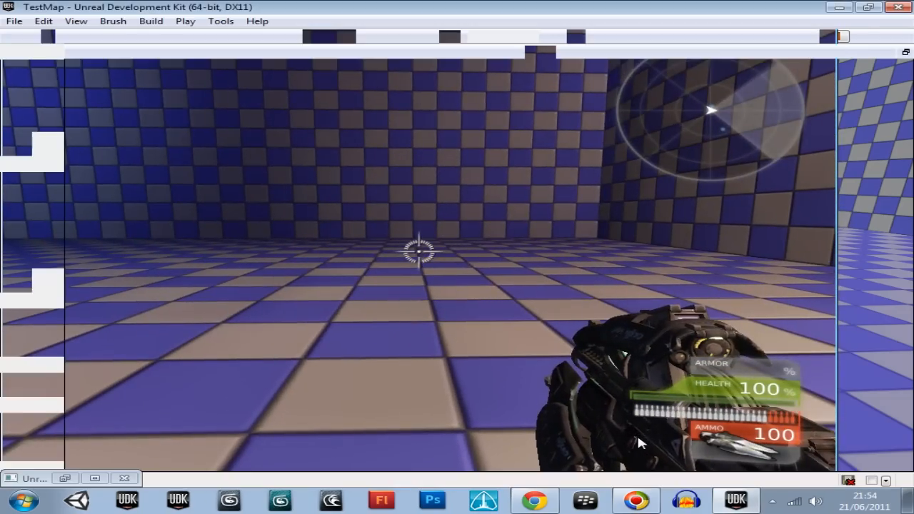
pyautogui.press('Escape')
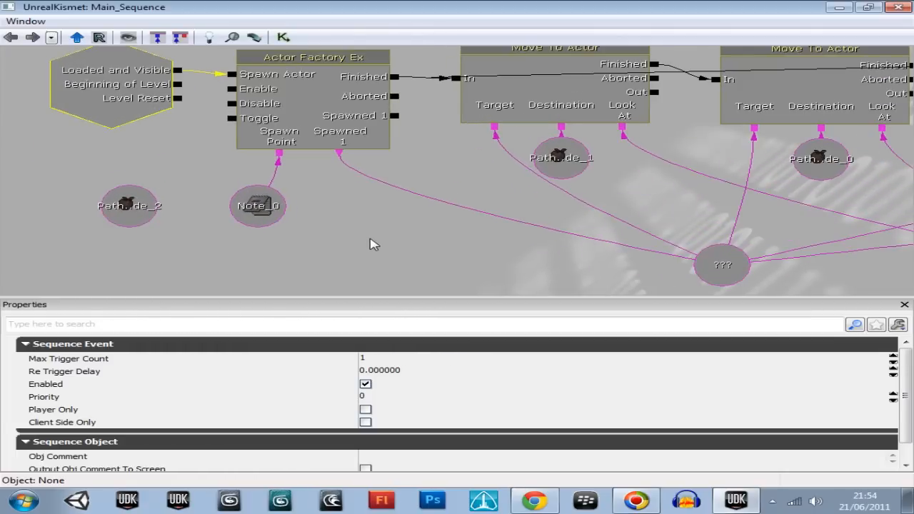
# Step: Inspect the older Actor Factory/Attach To Event/Death group above the patrol sequence, then switch to the editor
pyautogui.moveTo(374, 243); pyautogui.dragTo(220, 264)
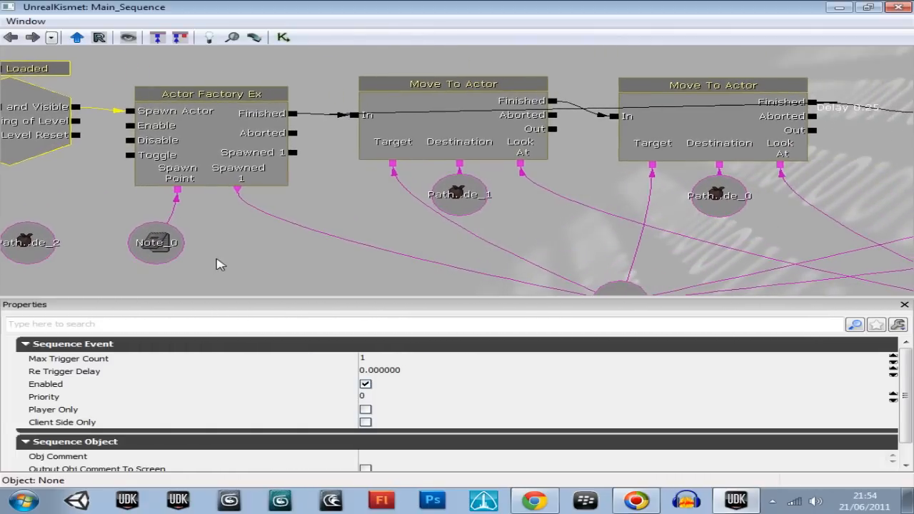
pyautogui.scroll(-3)
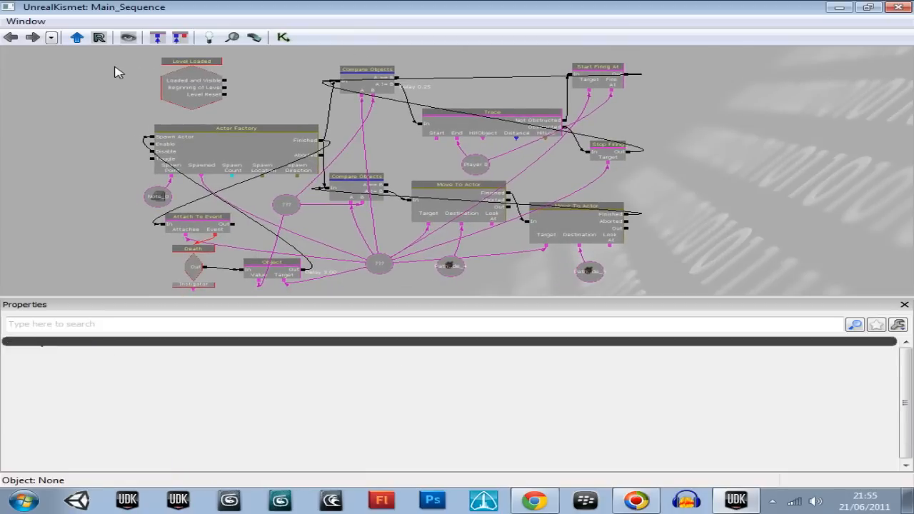
pyautogui.moveTo(119, 72); pyautogui.dragTo(707, 241)
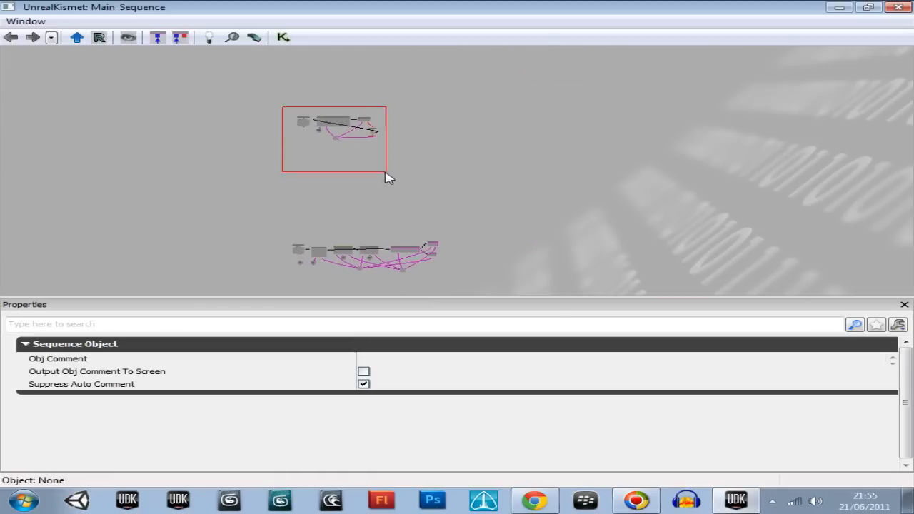
pyautogui.moveTo(357, 135); pyautogui.dragTo(371, 221)
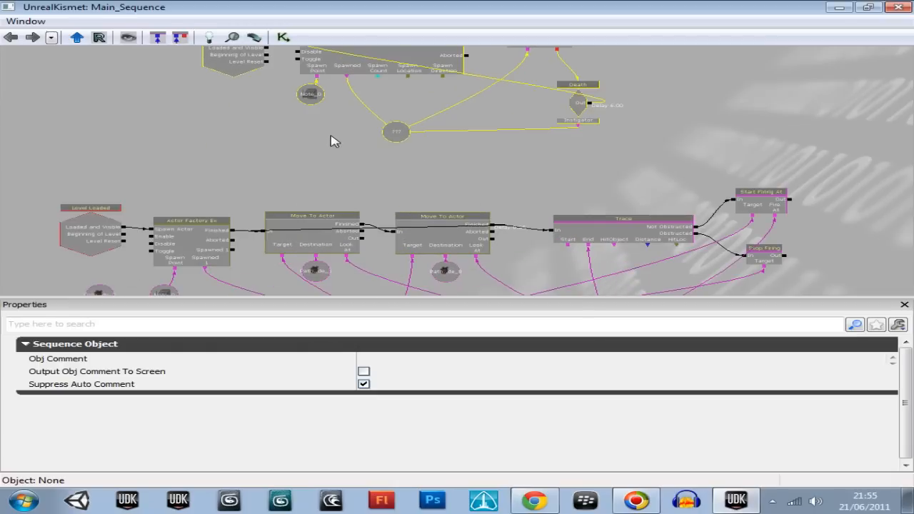
pyautogui.moveTo(335, 142); pyautogui.dragTo(450, 149)
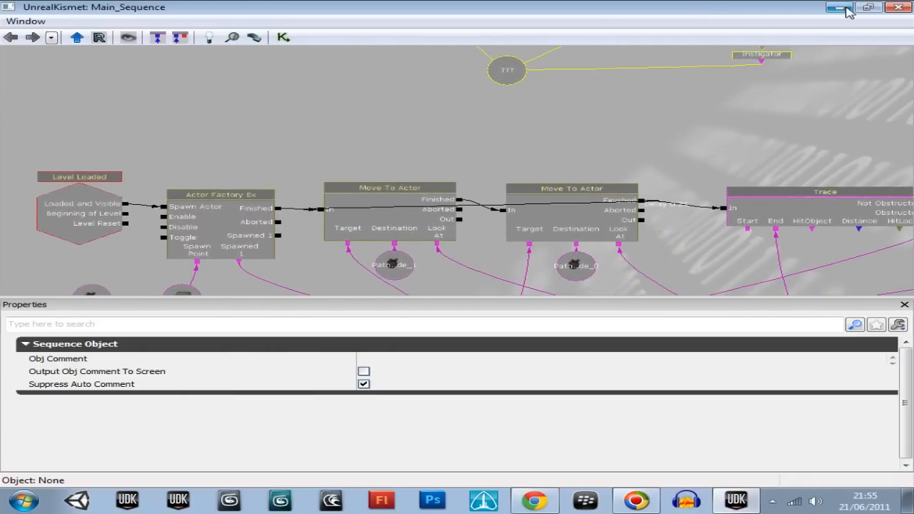
pyautogui.click(839, 8)
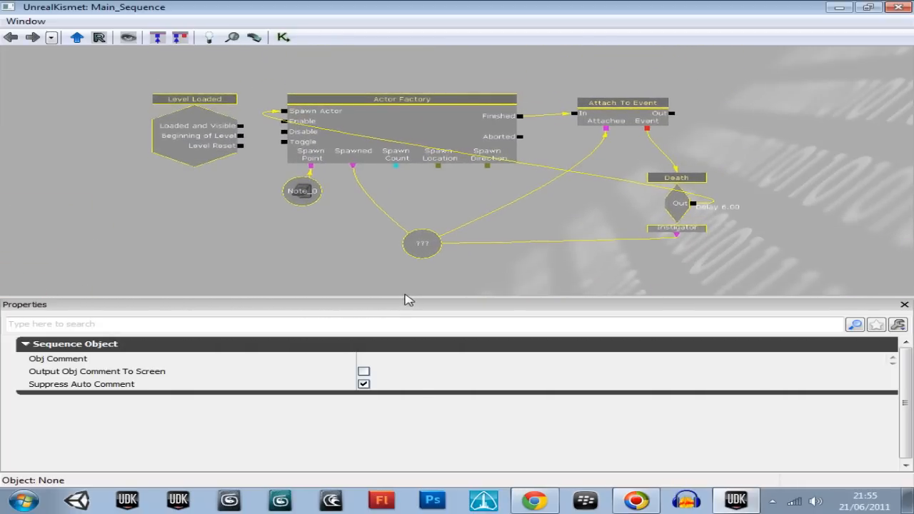
pyautogui.moveTo(794, 26)
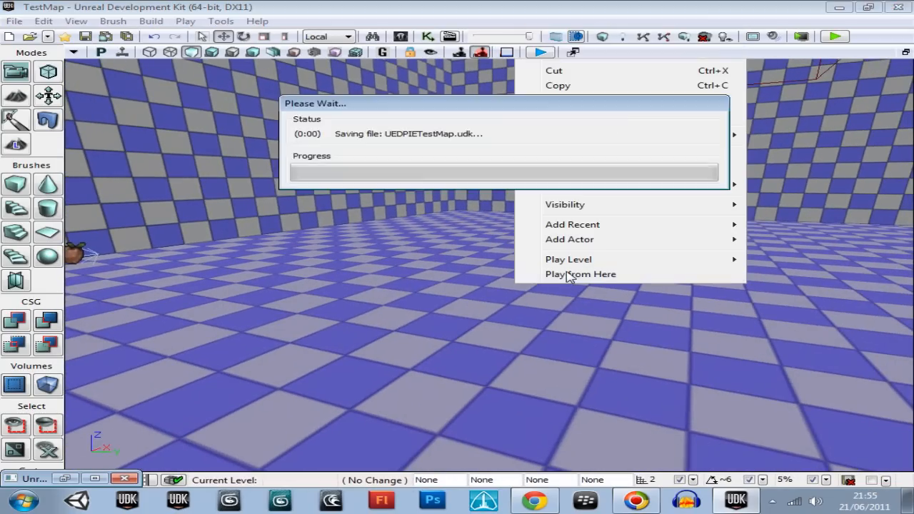
# Step: Assign PathNode_2 as the Actor Factory's Spawn Point and return to the level viewport
pyautogui.click(580, 274)
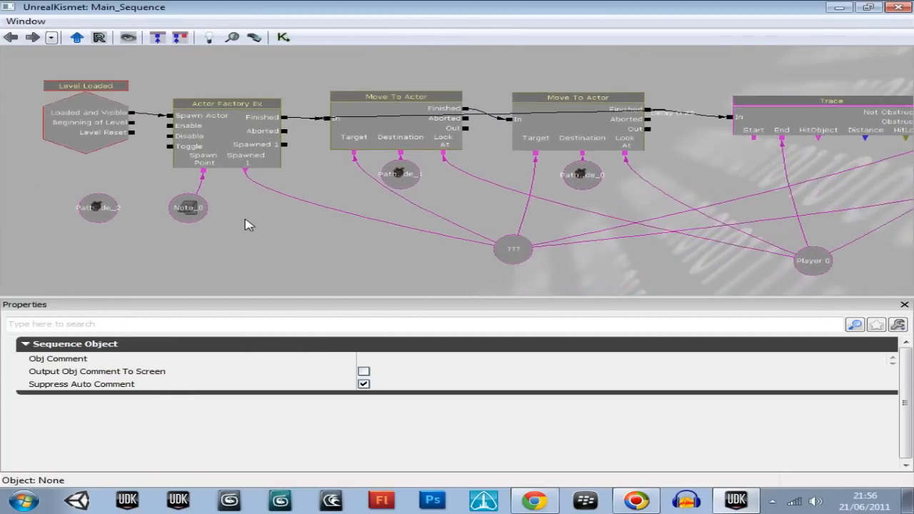
pyautogui.click(187, 208)
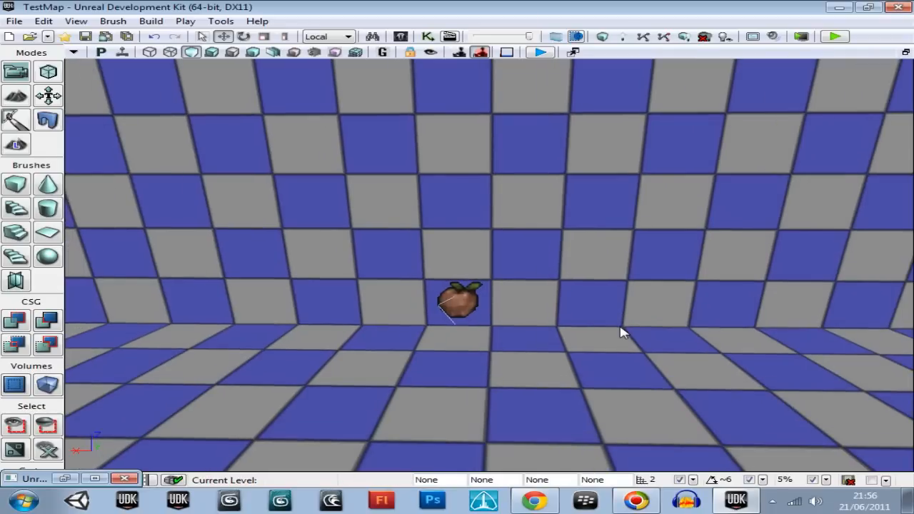
pyautogui.click(460, 302)
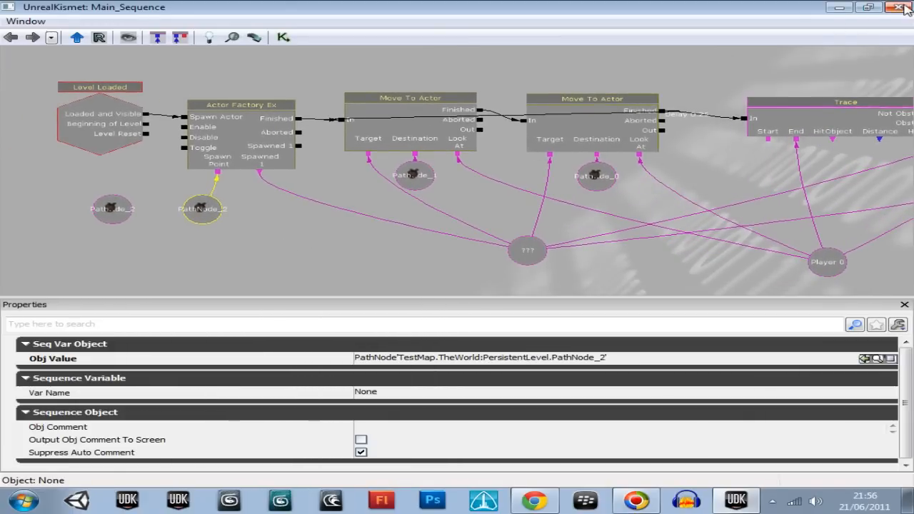
pyautogui.click(905, 7)
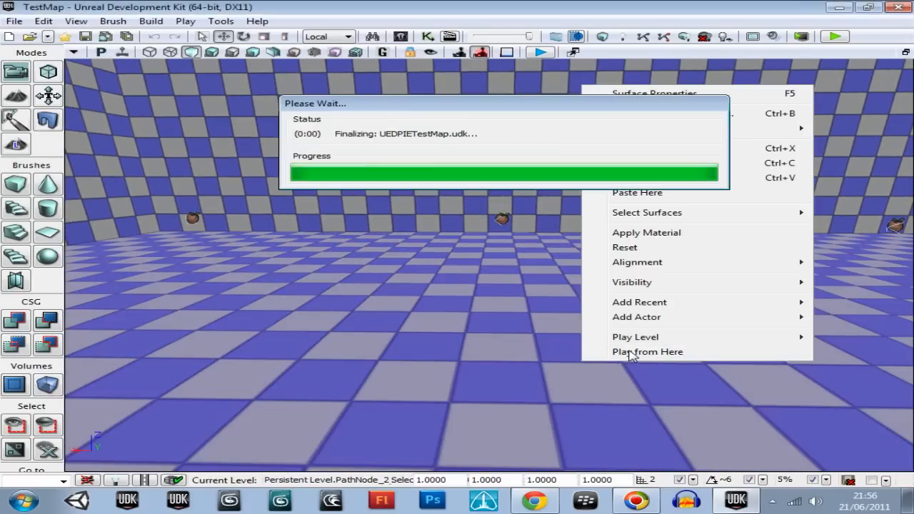
# Step: Run a quick Play from Here test, exit, and start a second one
pyautogui.click(646, 351)
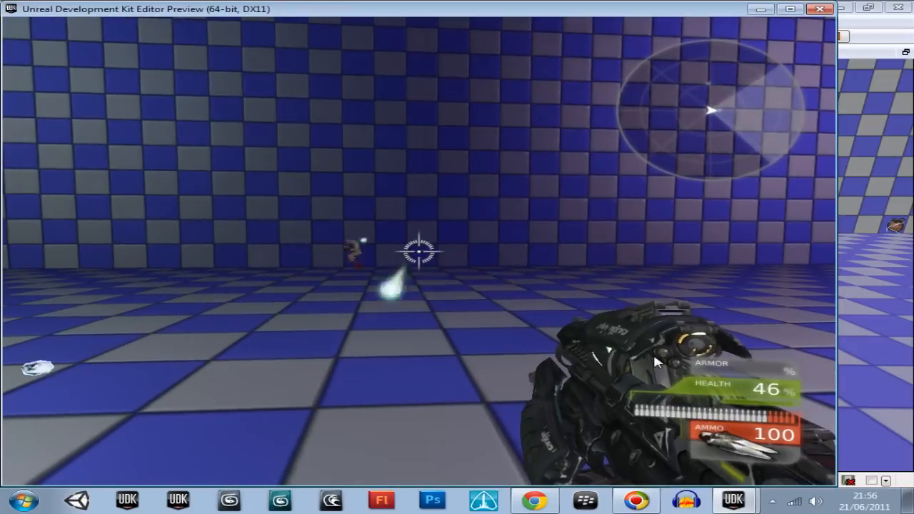
pyautogui.press('Escape')
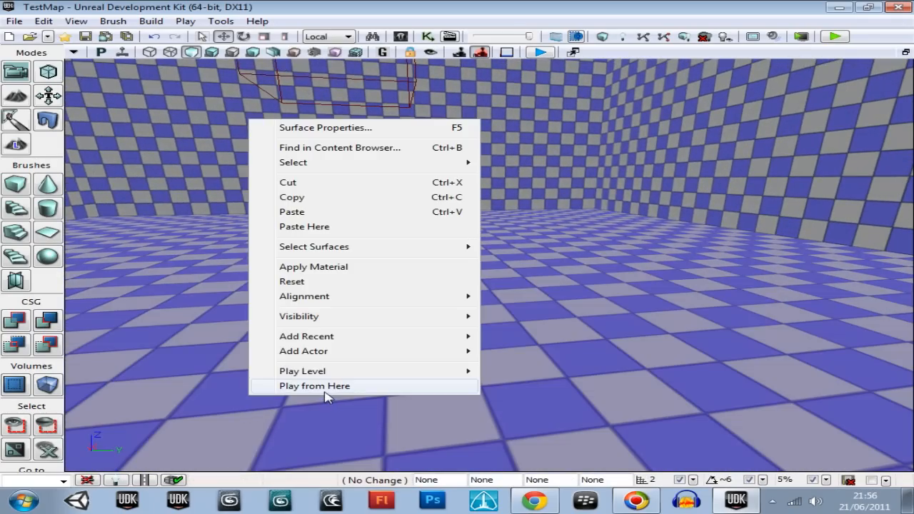
pyautogui.click(315, 385)
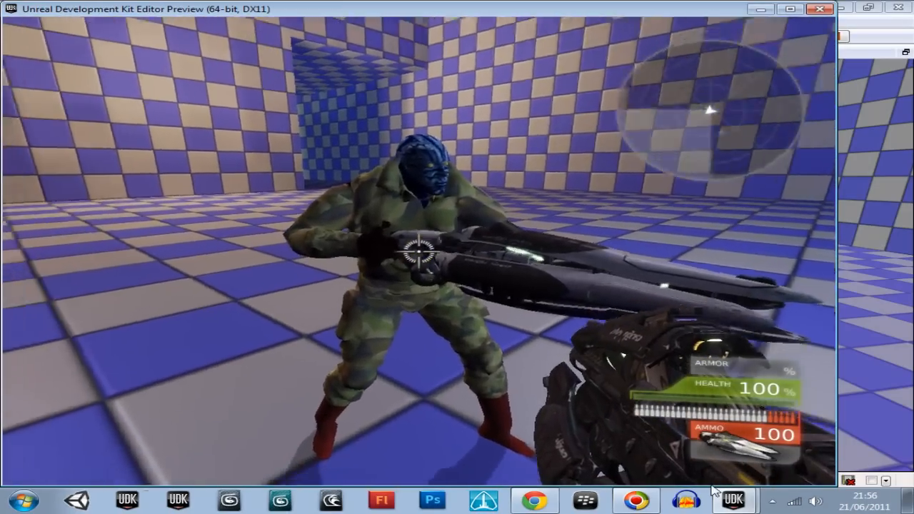
# Step: Fire at the approaching UTBot, end the test, and return to the Kismet sequence
pyautogui.click(421, 257)
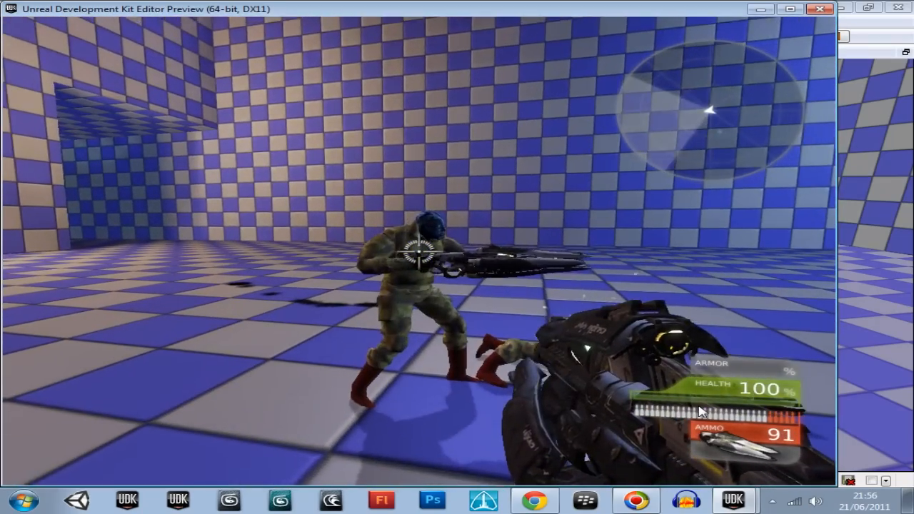
pyautogui.press('Escape')
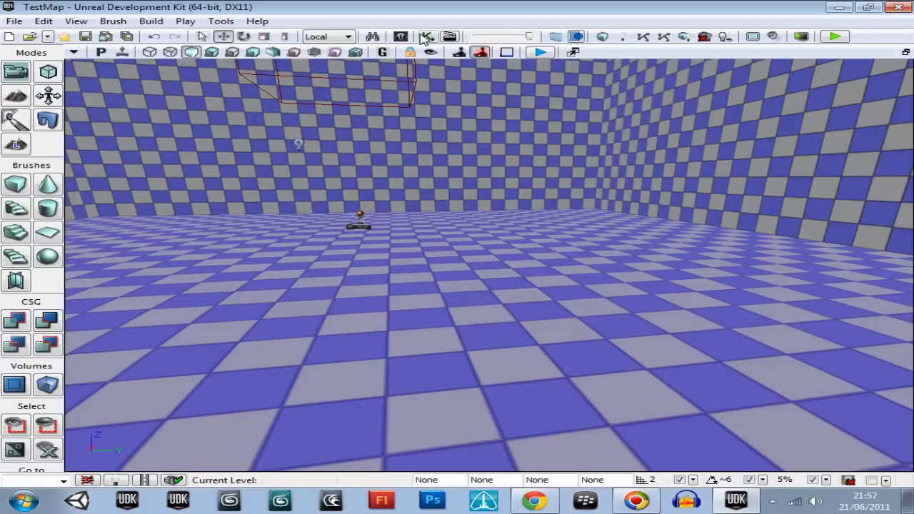
pyautogui.click(425, 37)
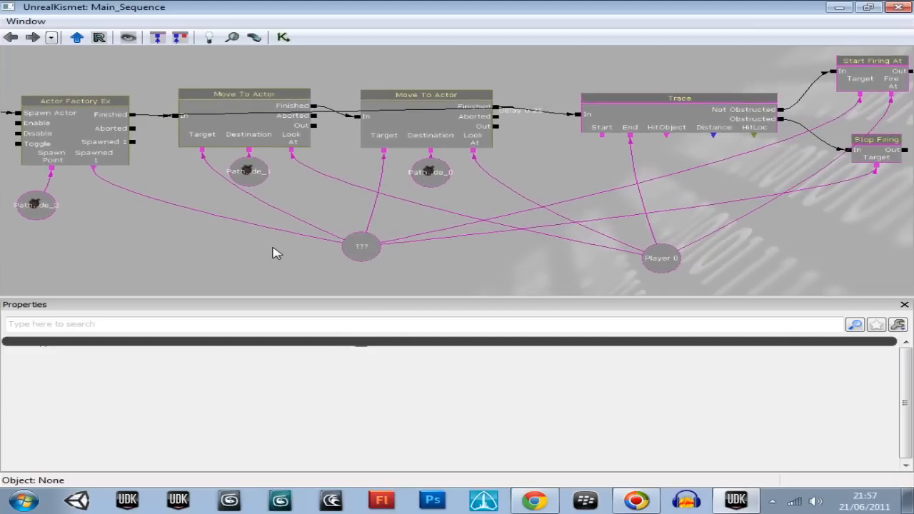
# Step: Pan across the sequence to the Level Loaded event, then pick an entry from the Window menu
pyautogui.moveTo(277, 255); pyautogui.dragTo(340, 228)
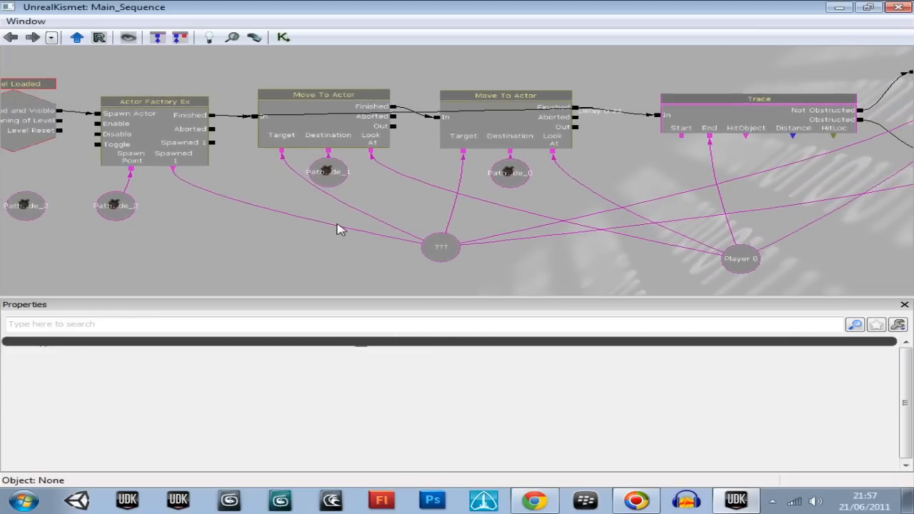
pyautogui.moveTo(340, 229); pyautogui.dragTo(272, 249)
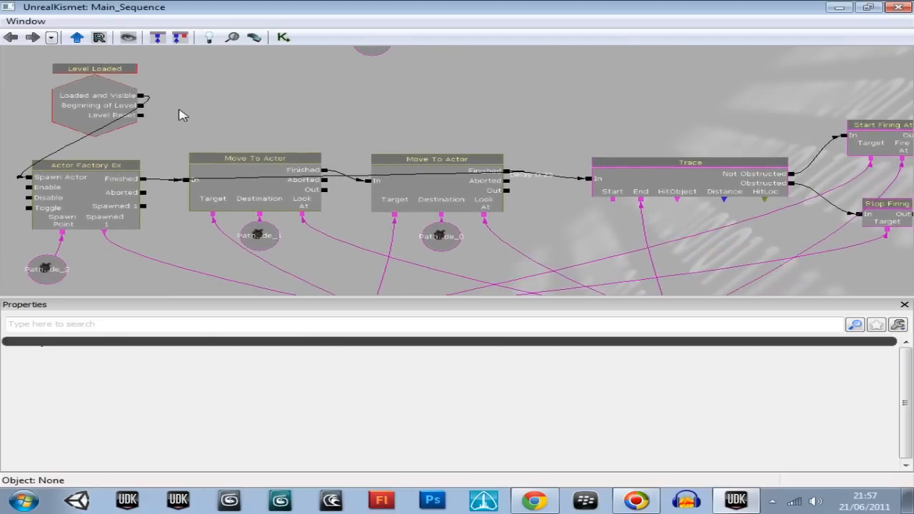
pyautogui.click(26, 22)
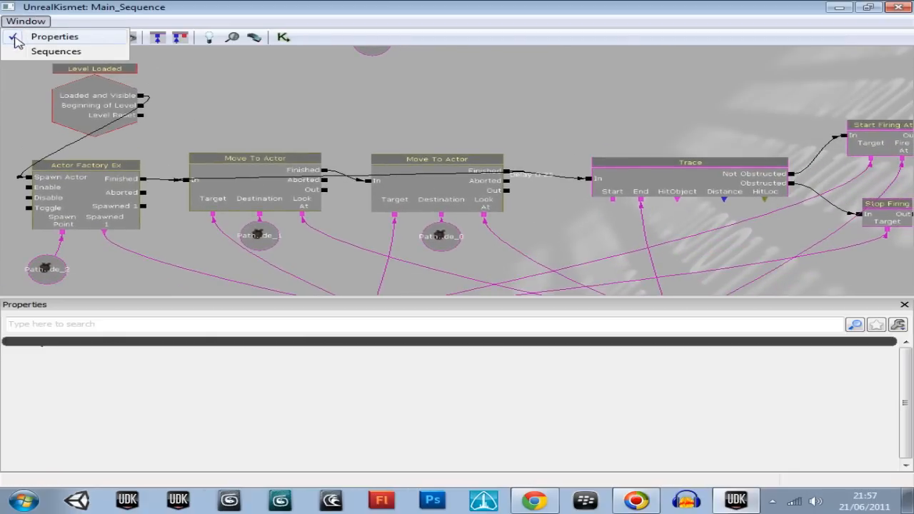
pyautogui.click(55, 37)
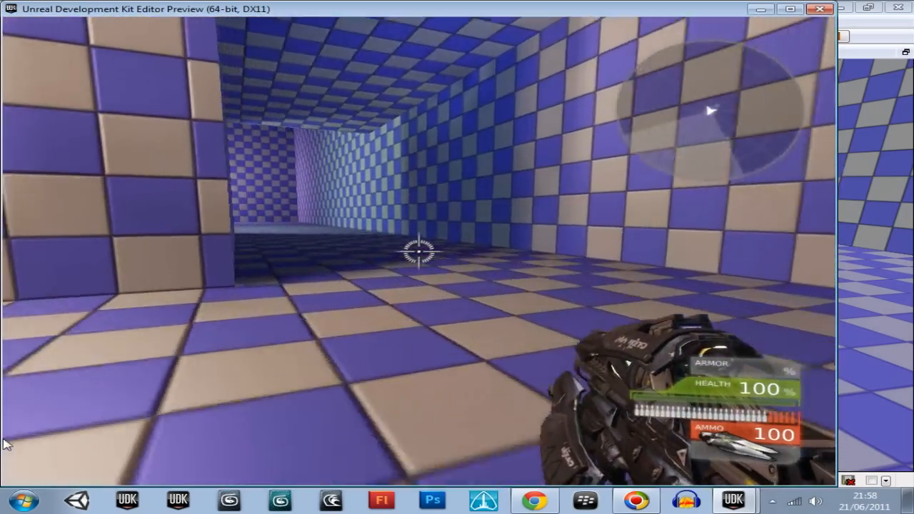
# Step: Walk forward into the room to see the patrolling bot, then end the test play
pyautogui.press('W')
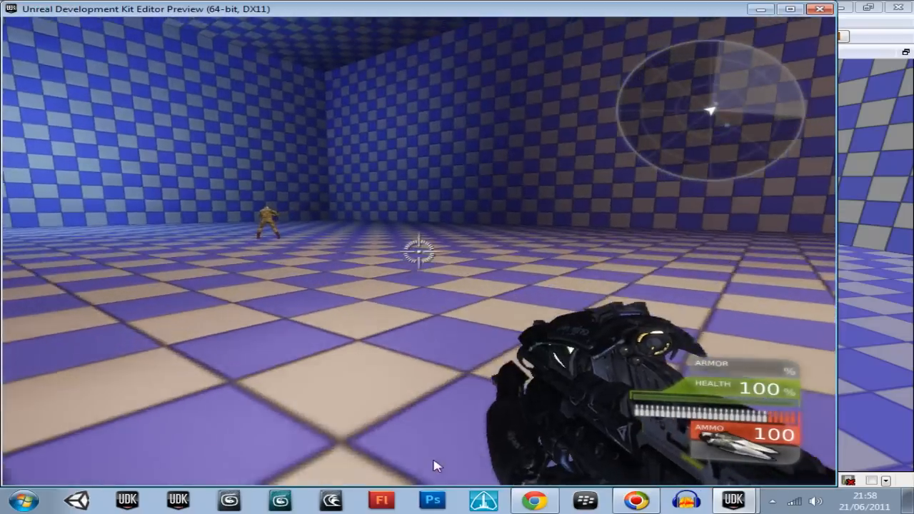
pyautogui.press('Escape')
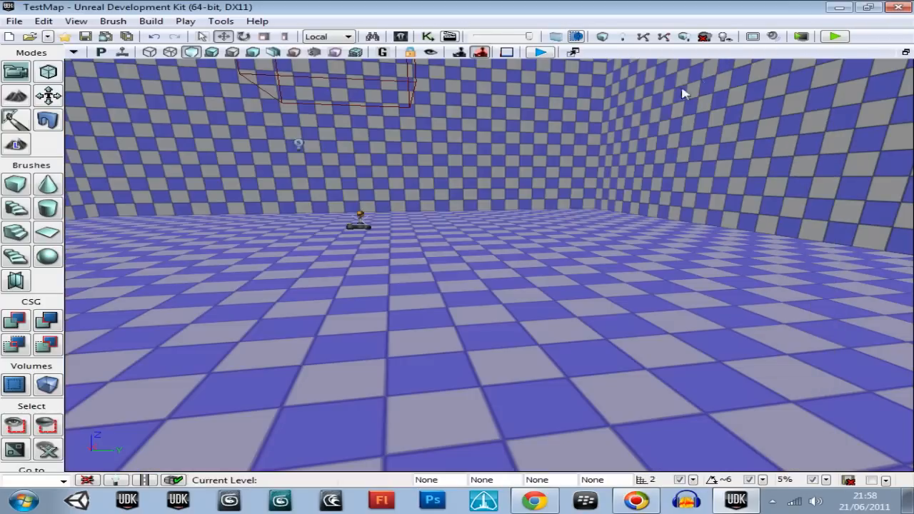